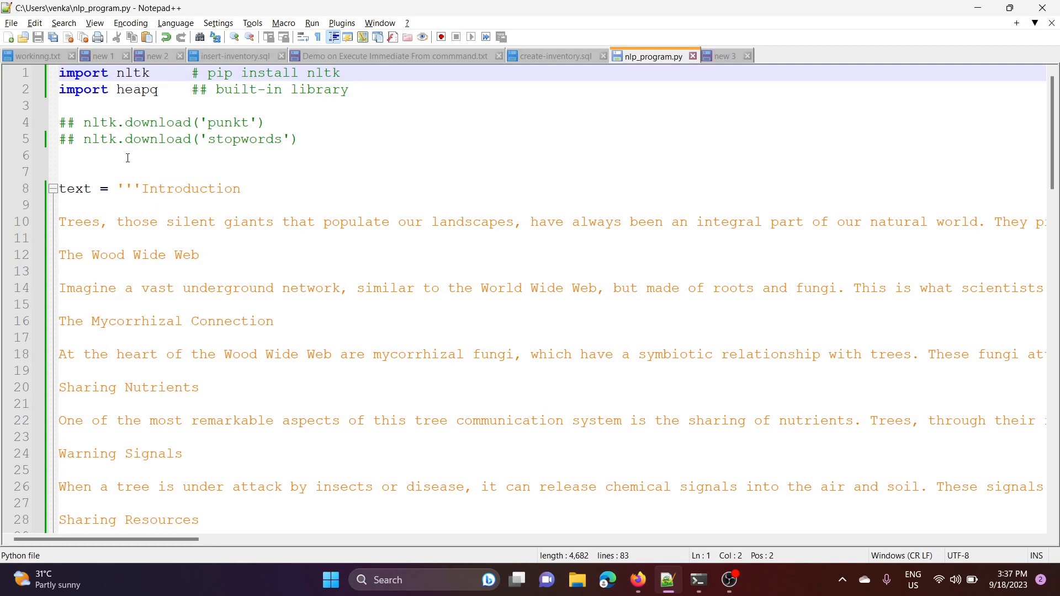
pyautogui.moveTo(291, 224)
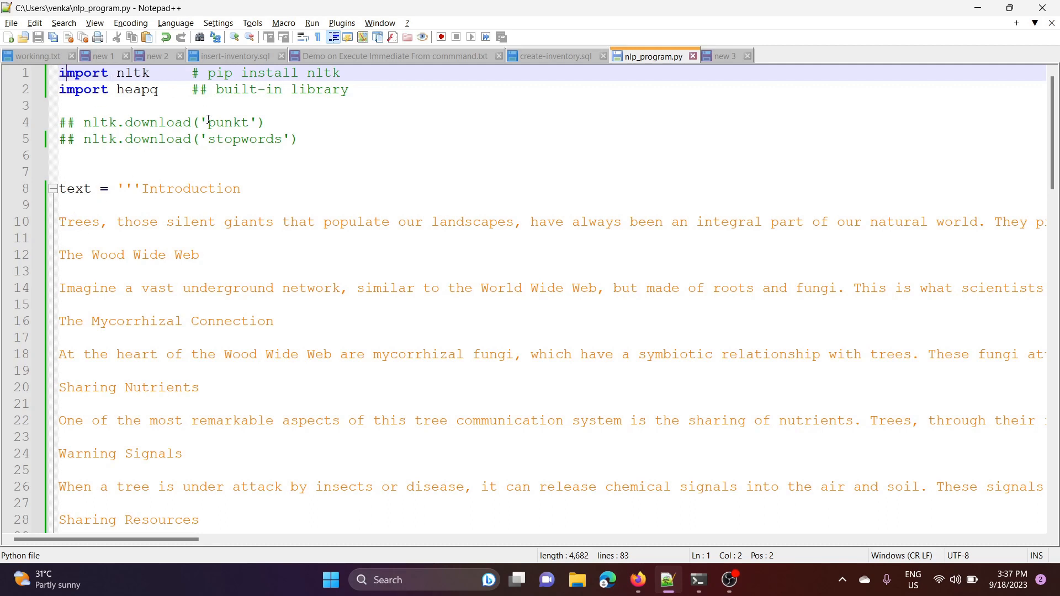
pyautogui.moveTo(39, 238)
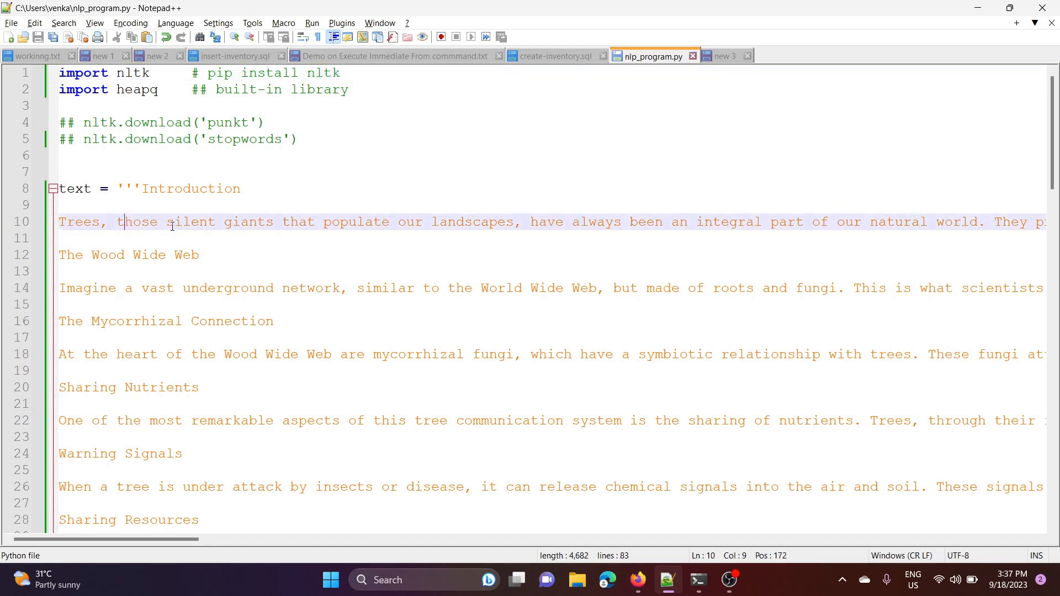
# - Highlight every occurrence of the word Trees in the article's first sentence
pyautogui.doubleClick(249, 222)
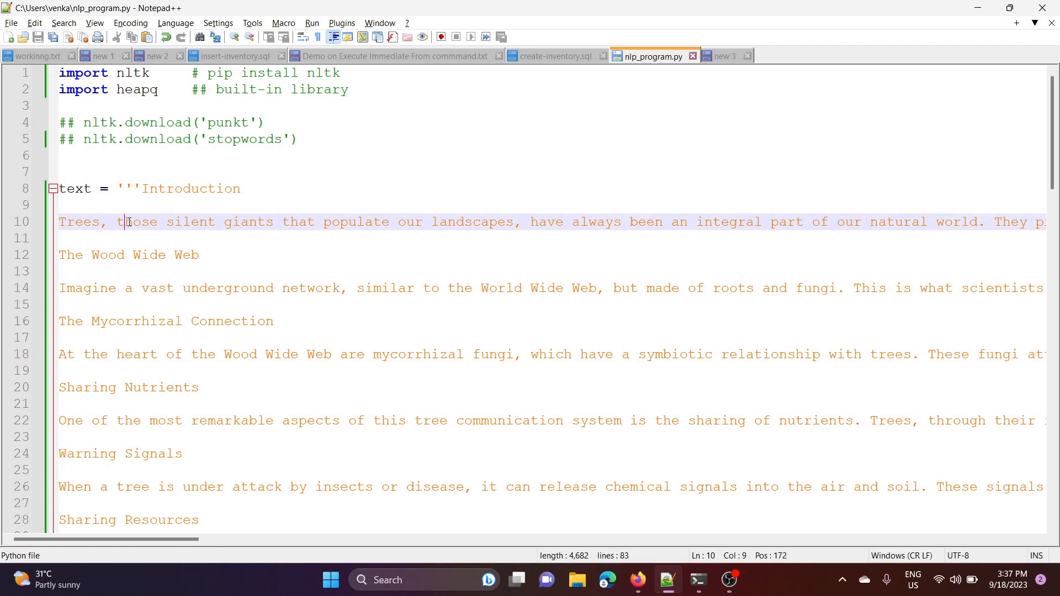
pyautogui.doubleClick(79, 222)
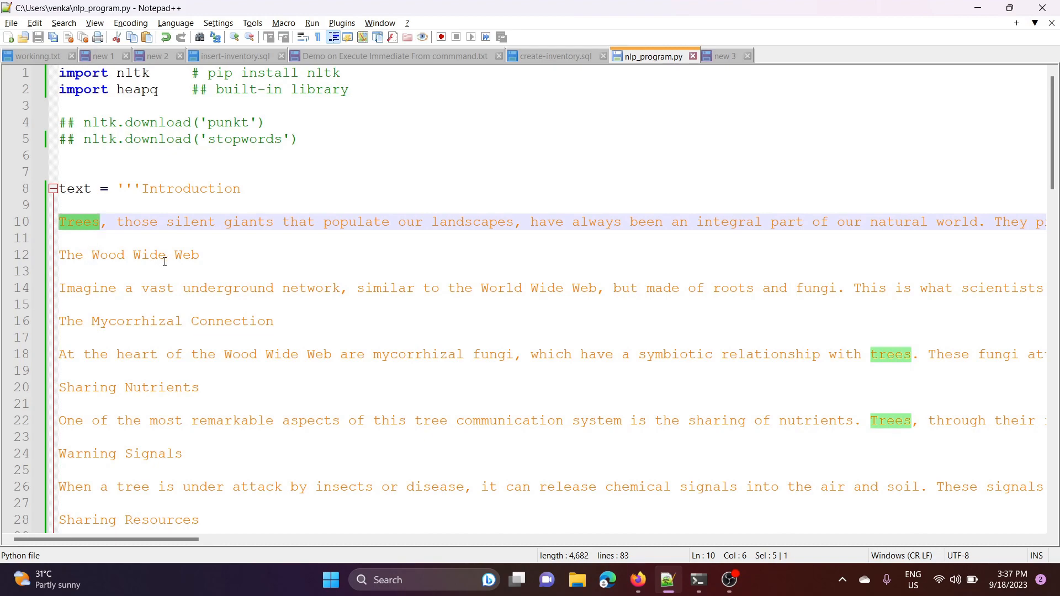
pyautogui.scroll(-3)
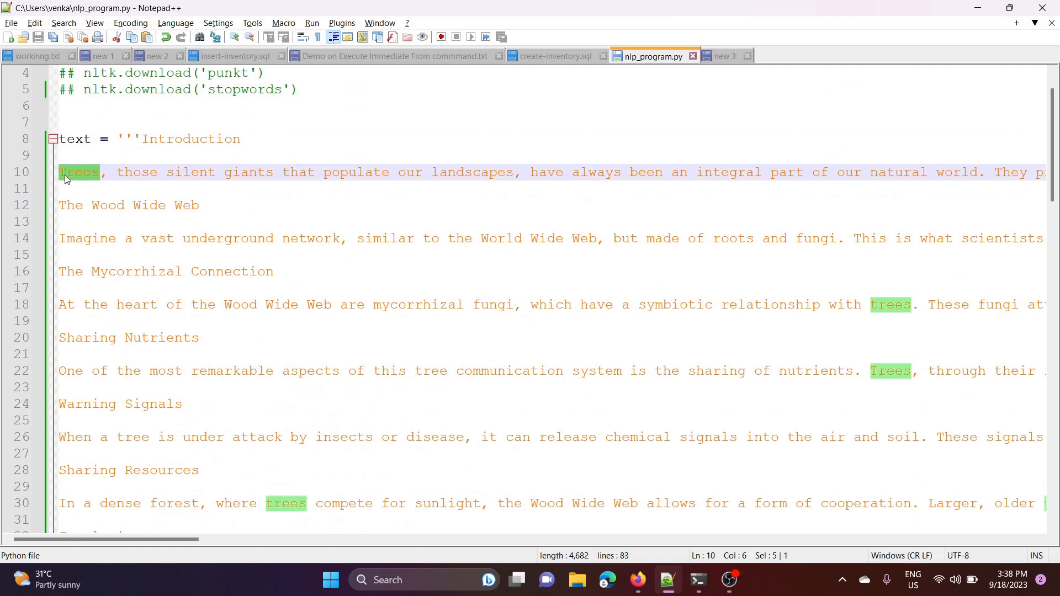
pyautogui.moveTo(84, 159)
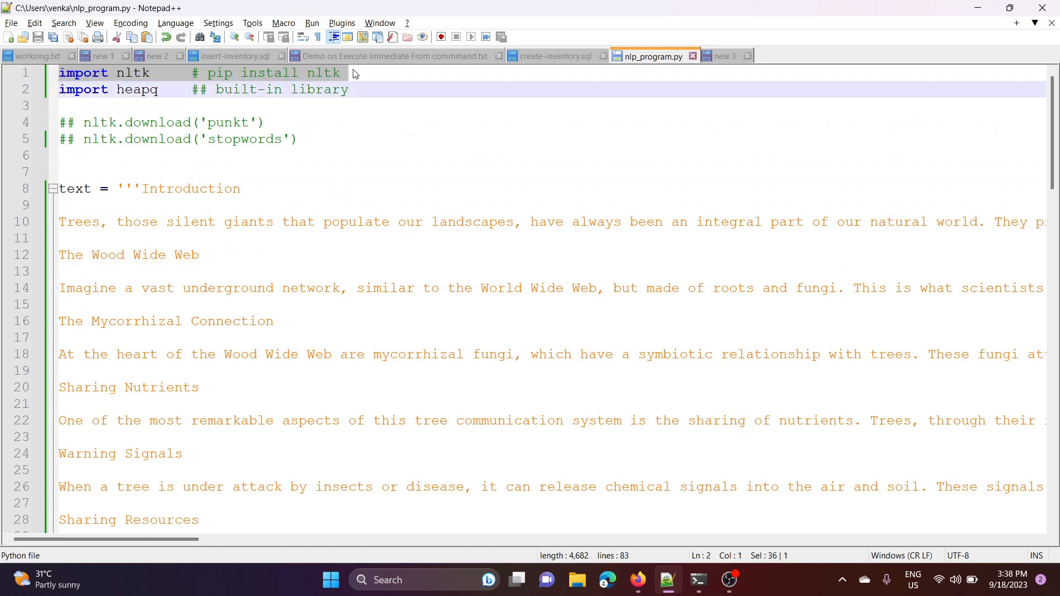
# - Point out the 'pip install nltk' comment and the nltk import lines
pyautogui.click(346, 72)
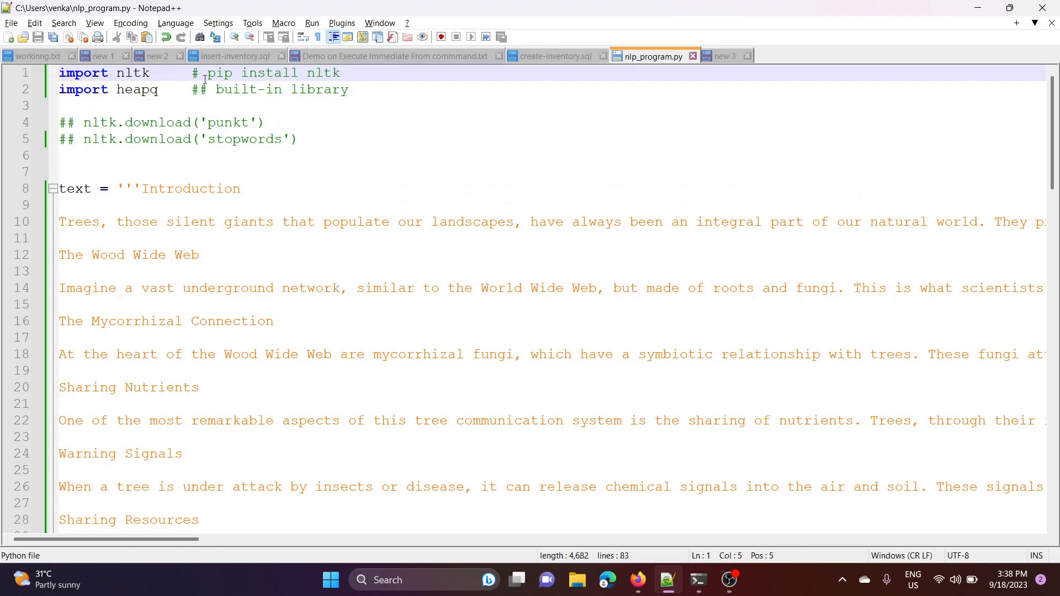
pyautogui.moveTo(208, 73); pyautogui.dragTo(298, 73)
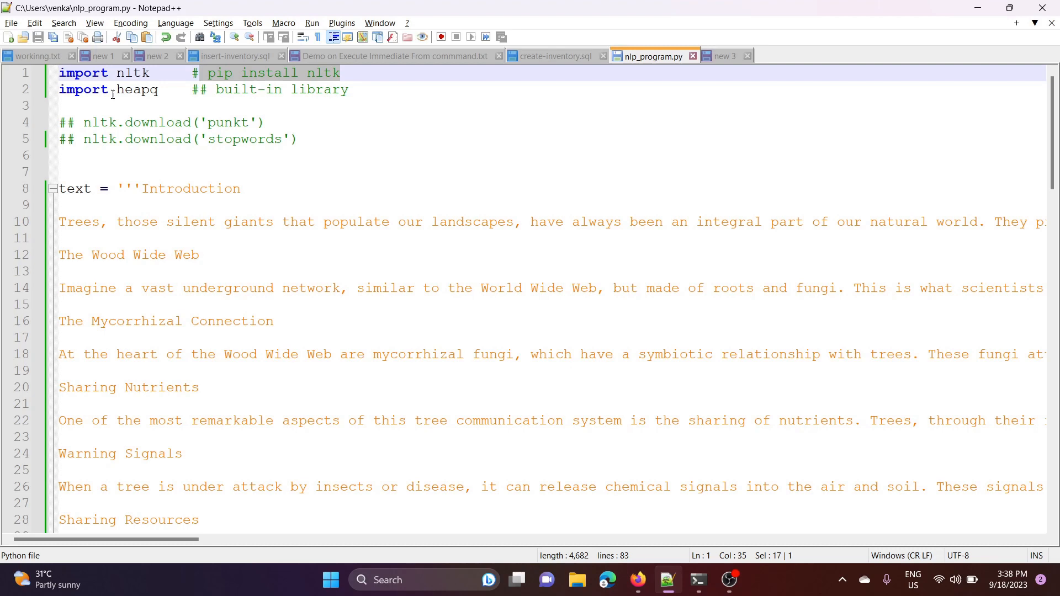
pyautogui.doubleClick(132, 73)
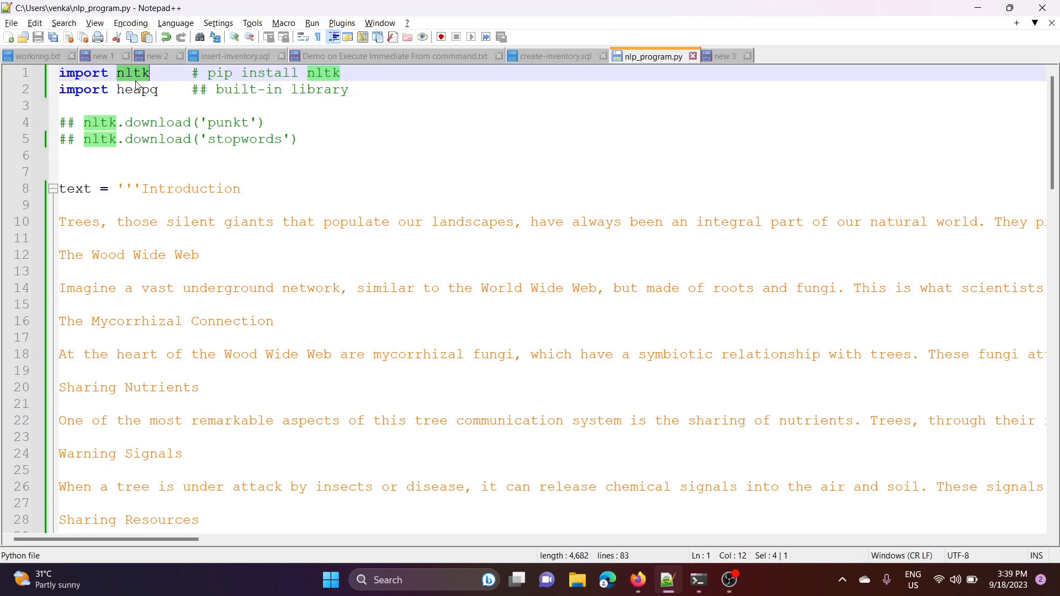
pyautogui.doubleClick(136, 89)
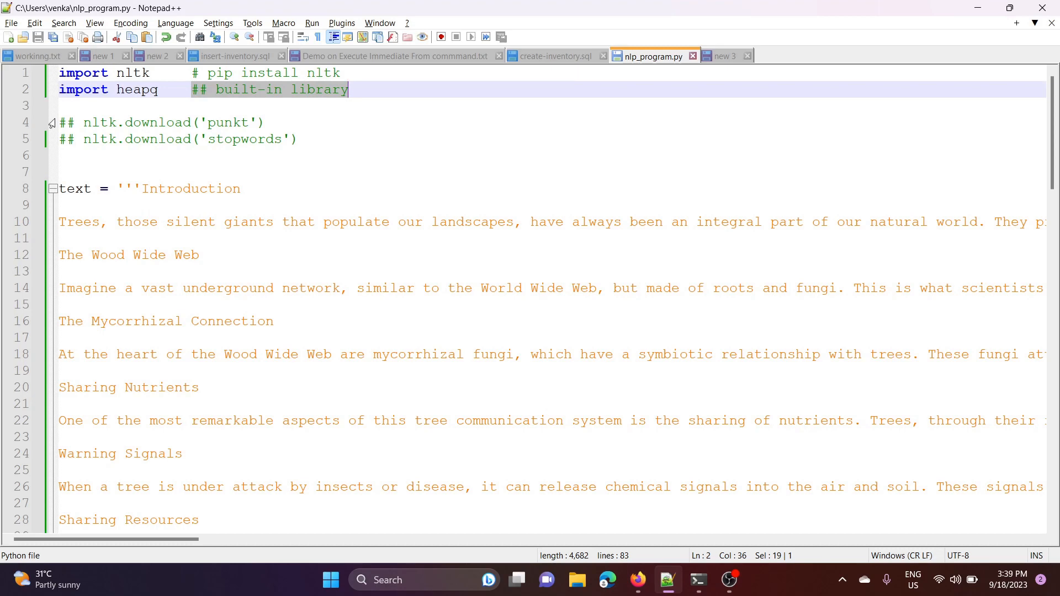
pyautogui.moveTo(80, 128)
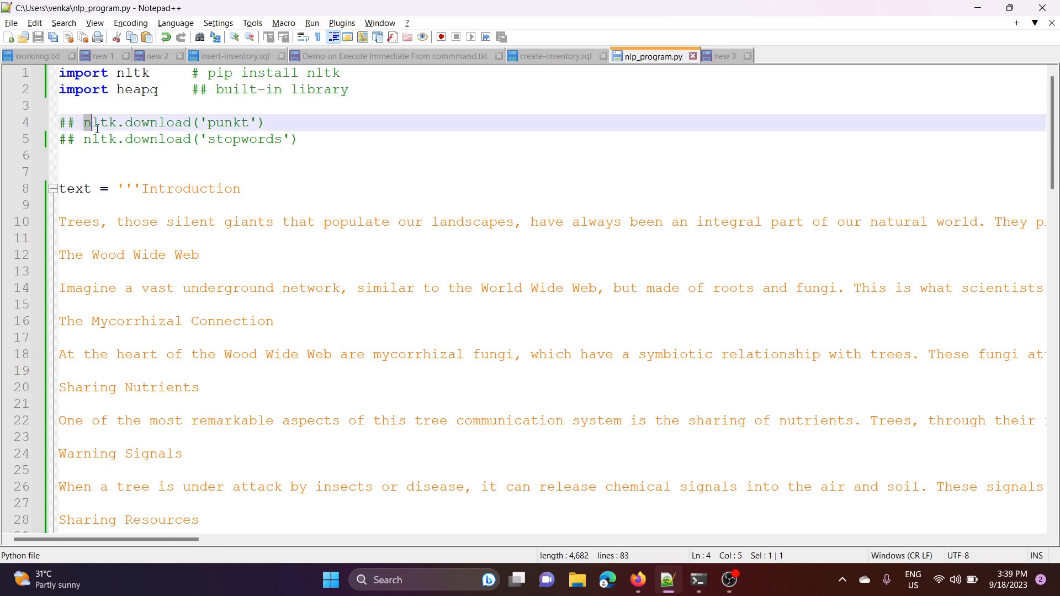
# - Walk through the two nltk download calls, highlighting punkt
pyautogui.moveTo(84, 122); pyautogui.dragTo(296, 139)
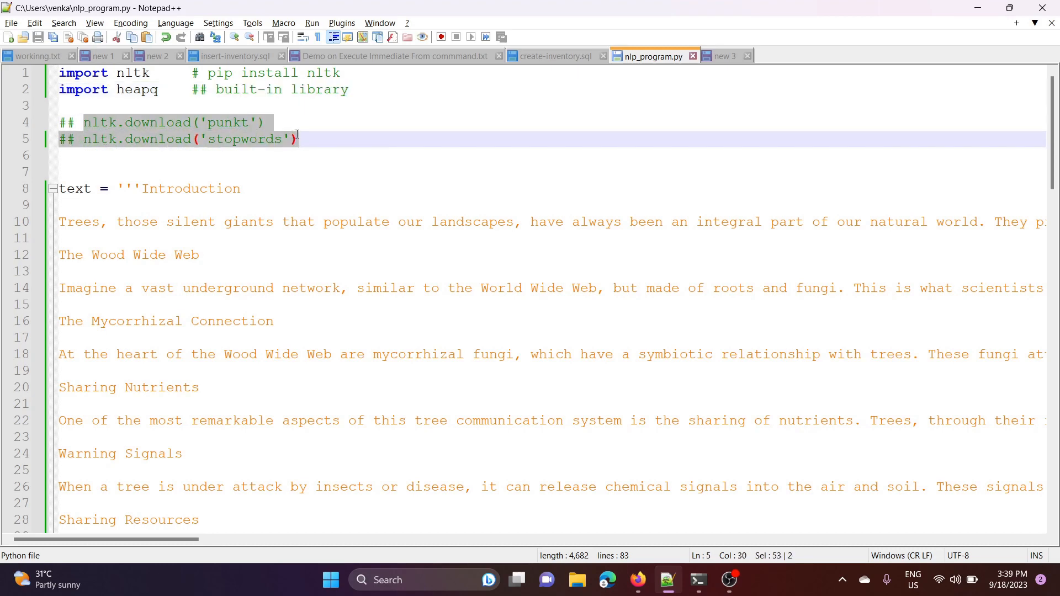
pyautogui.moveTo(289, 114)
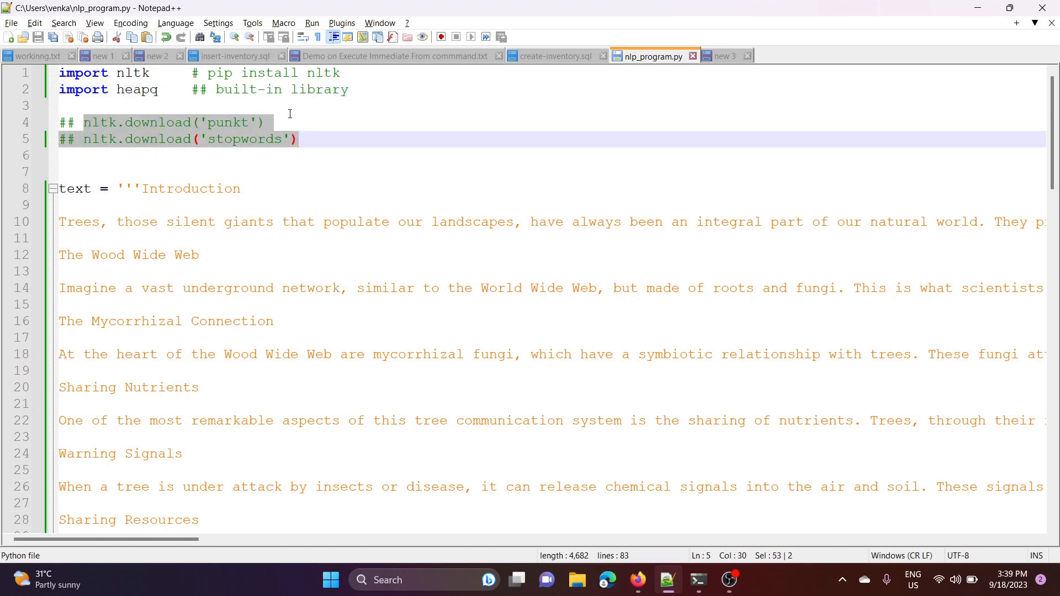
pyautogui.click(266, 123)
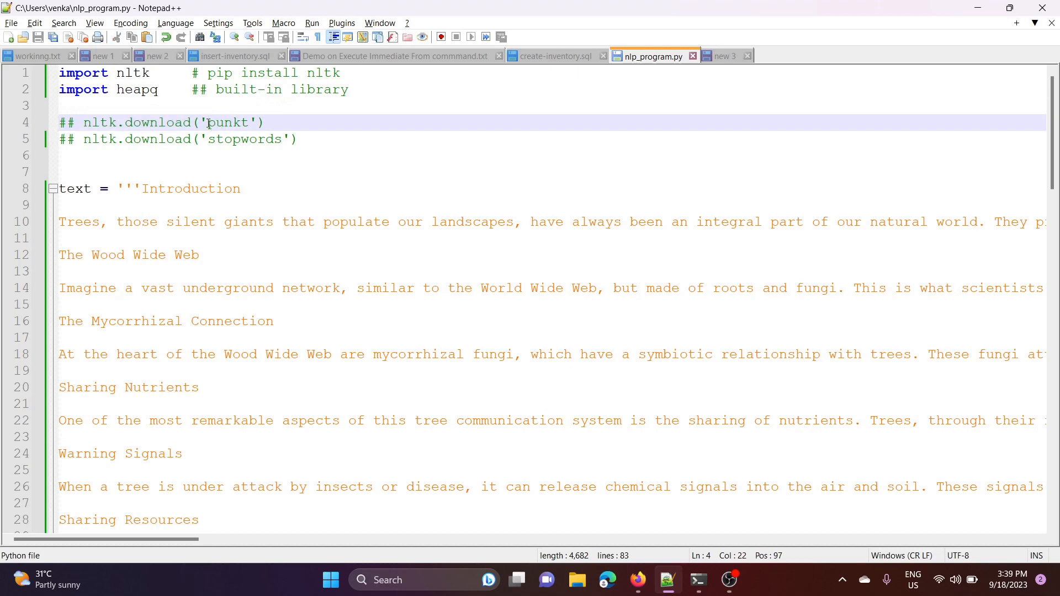
pyautogui.doubleClick(230, 122)
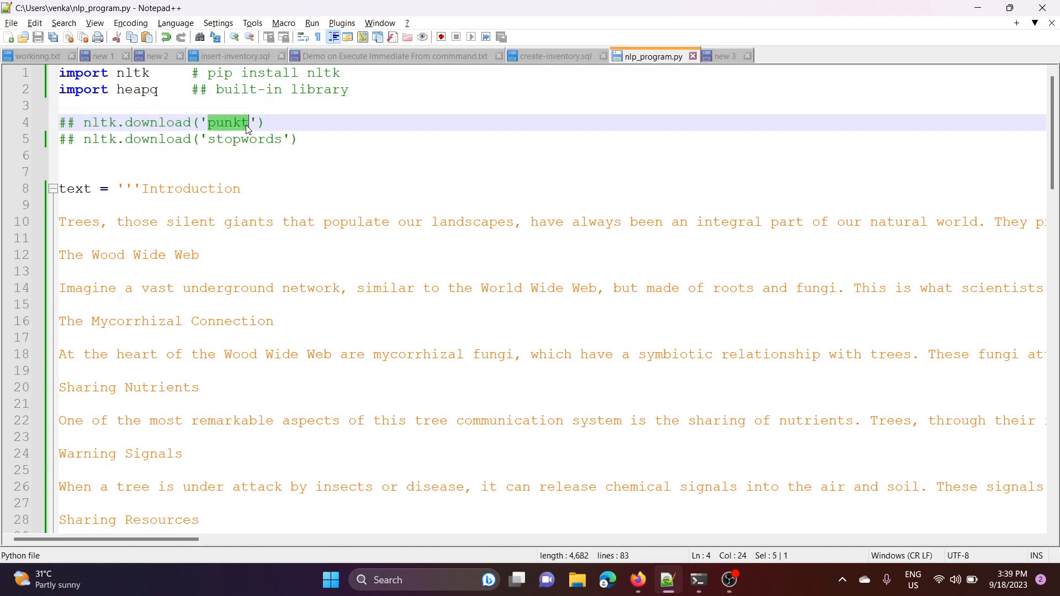
pyautogui.moveTo(83, 144)
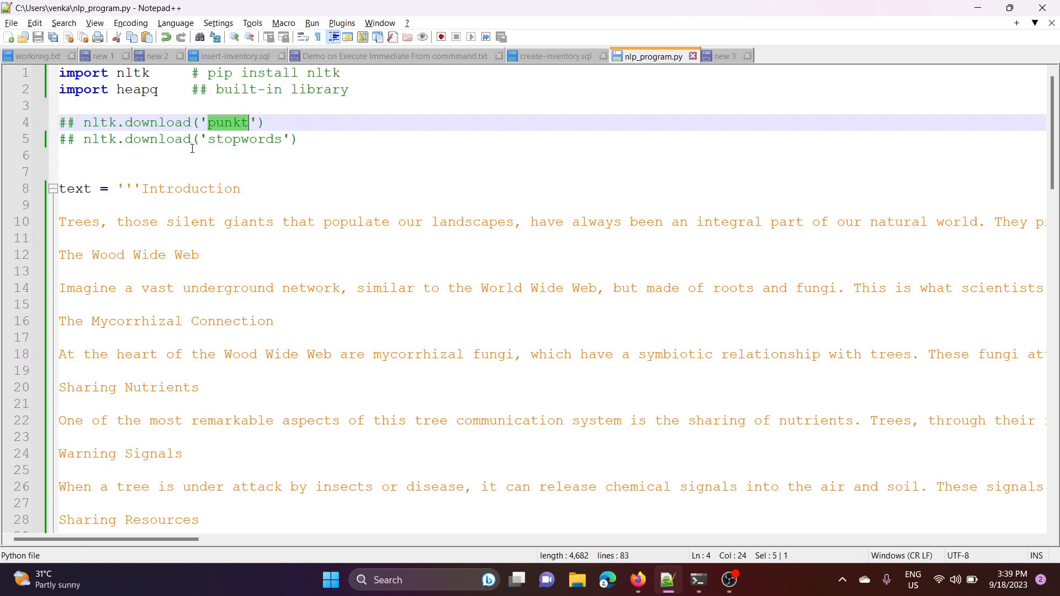
pyautogui.doubleClick(245, 139)
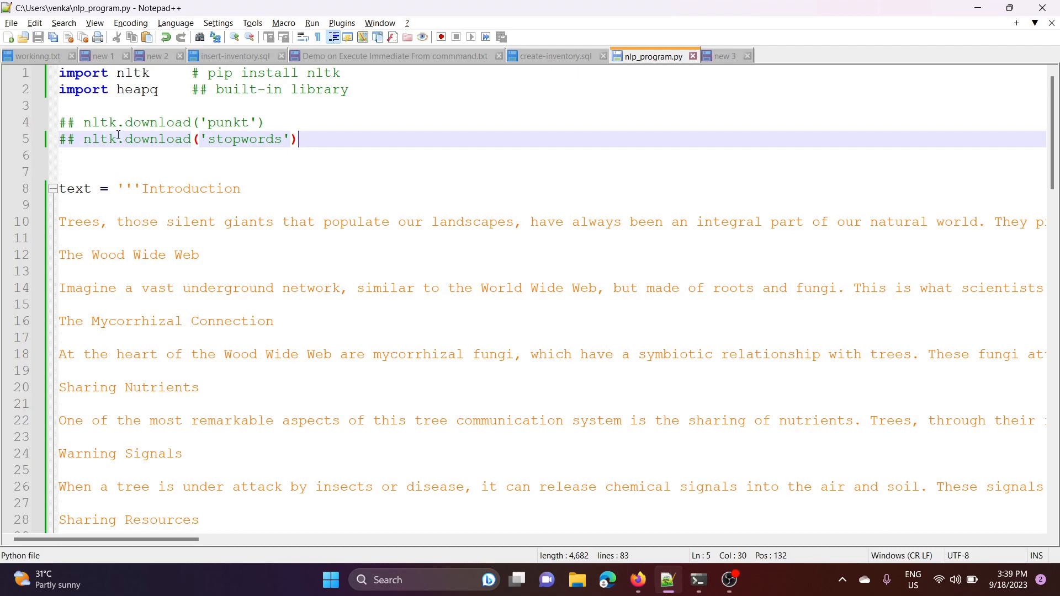
pyautogui.moveTo(261, 114)
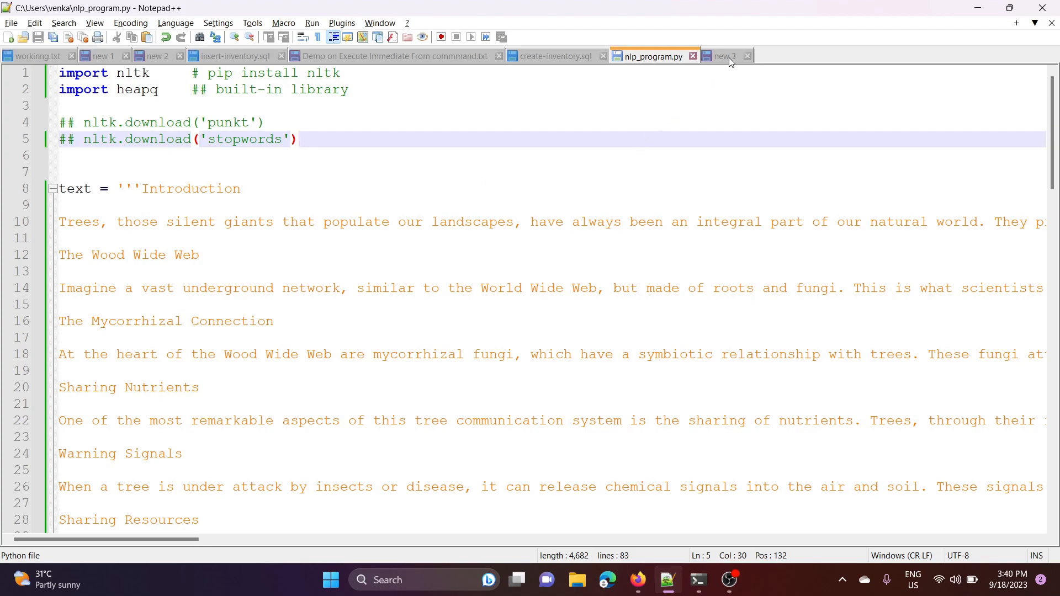
# - Show the plain article text document, then return to the summarizer script further down
pyautogui.click(723, 56)
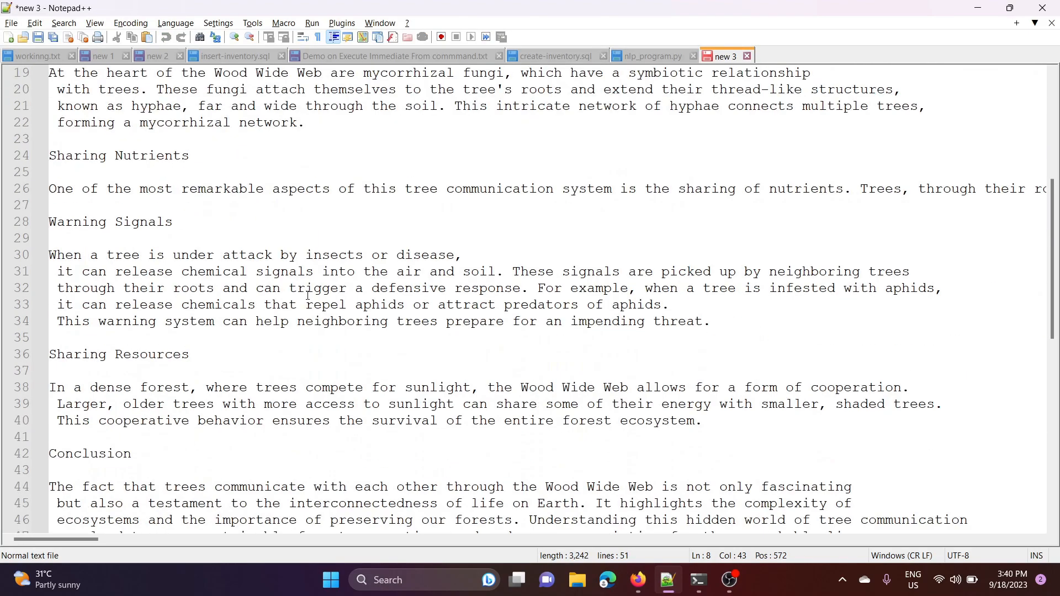
pyautogui.scroll(-3)
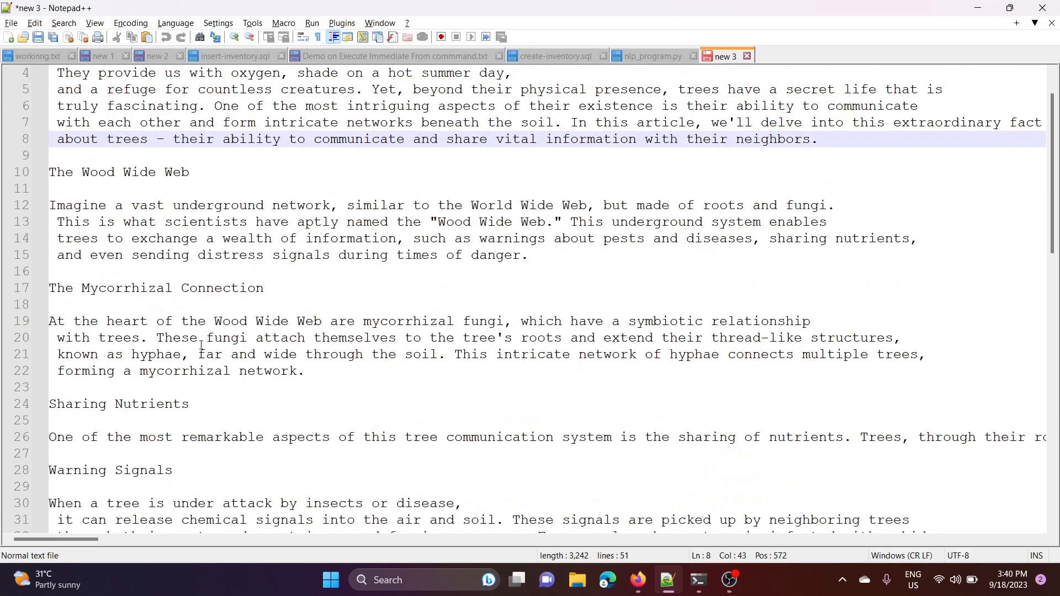
pyautogui.click(651, 56)
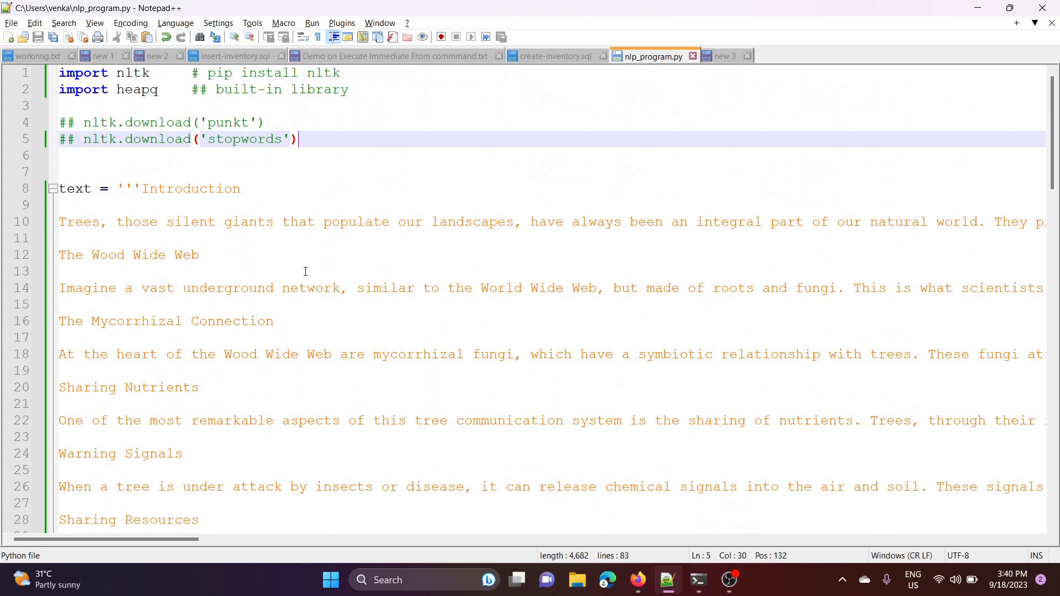
pyautogui.scroll(-3)
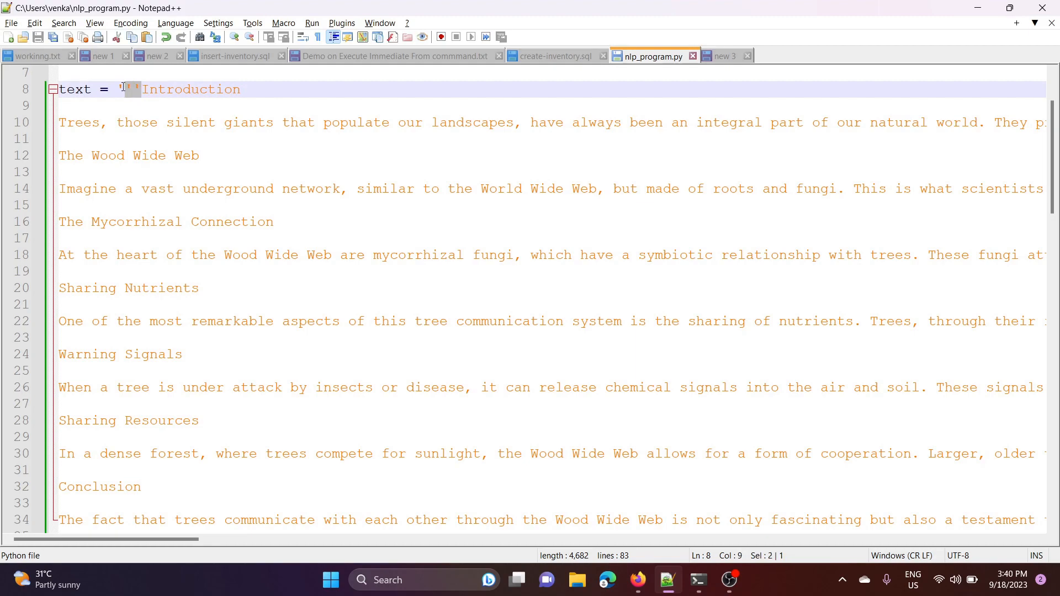
pyautogui.scroll(-3)
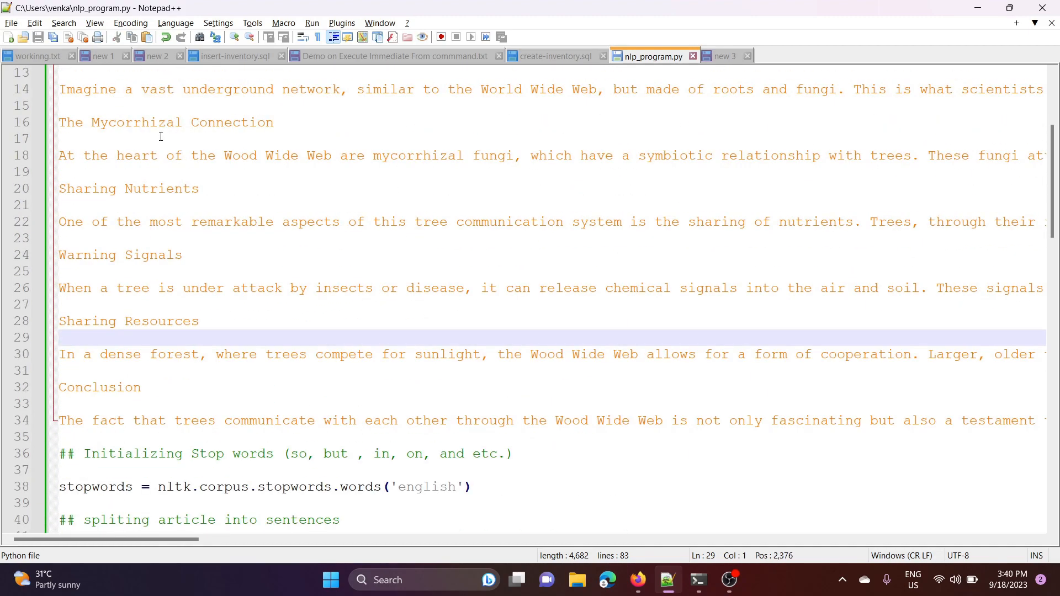
pyautogui.scroll(-3)
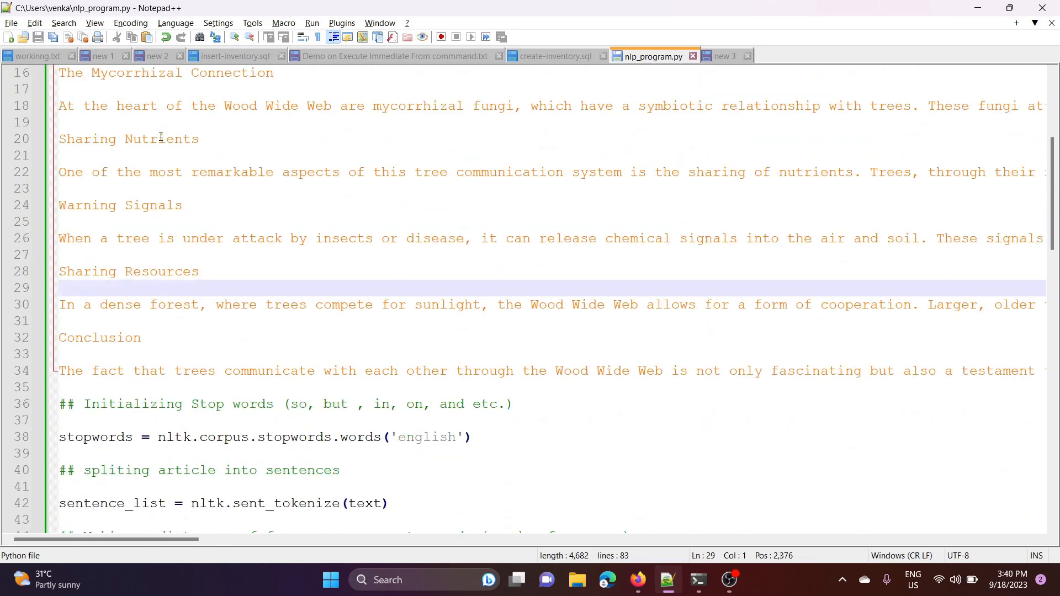
pyautogui.scroll(-3)
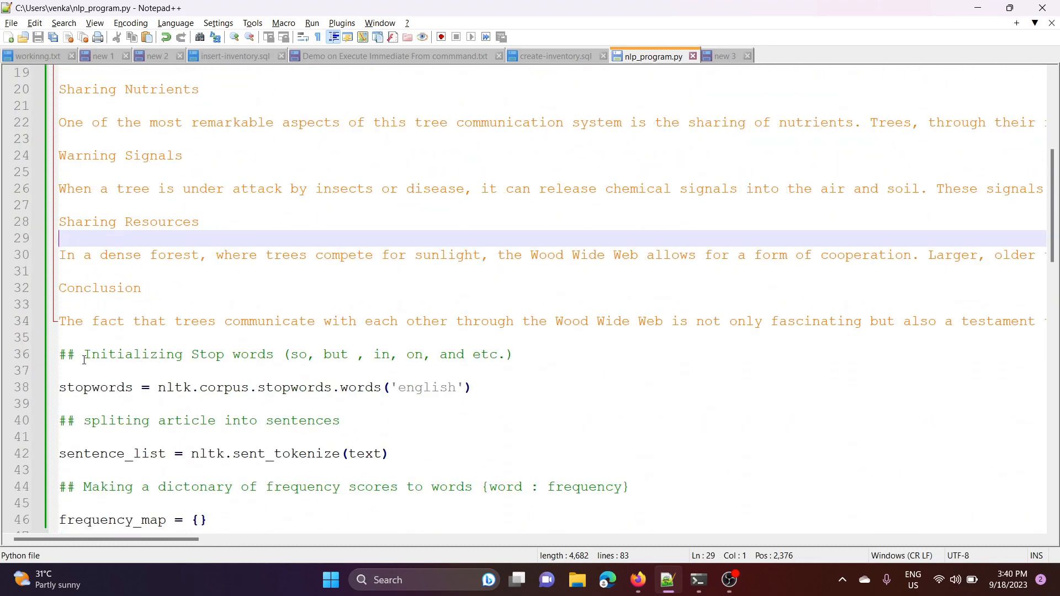
# - Highlight the stop words comment on line 36 and the nltk stopwords call on line 38
pyautogui.moveTo(83, 355); pyautogui.dragTo(273, 354)
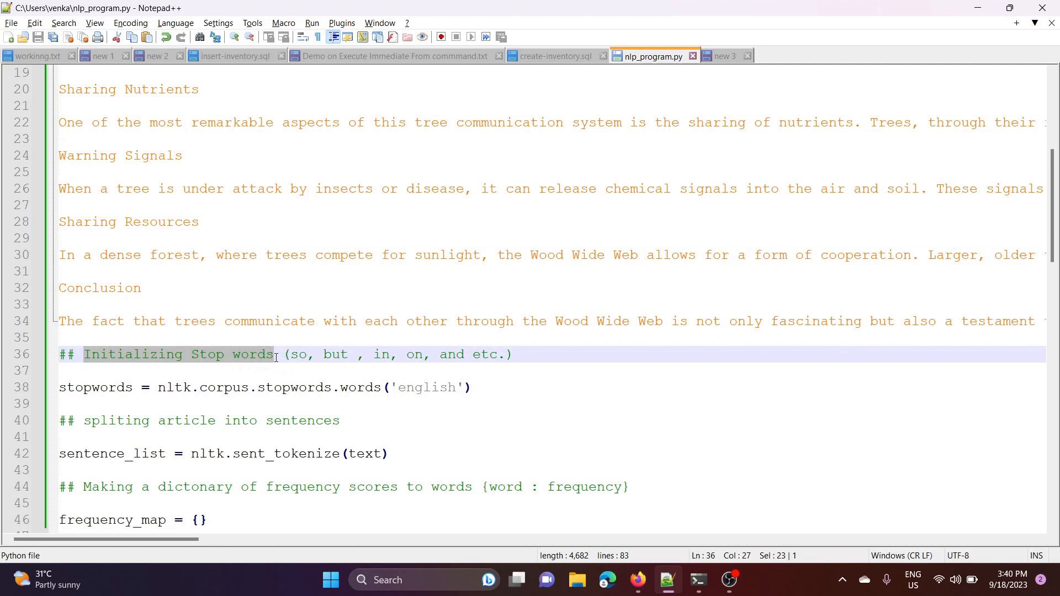
pyautogui.click(297, 355)
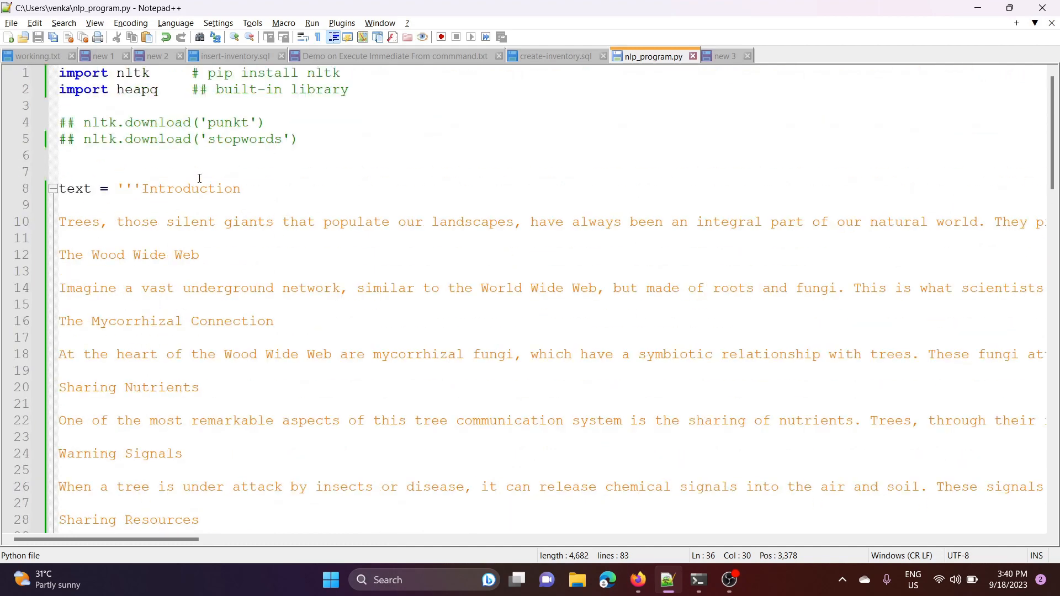
pyautogui.scroll(-3)
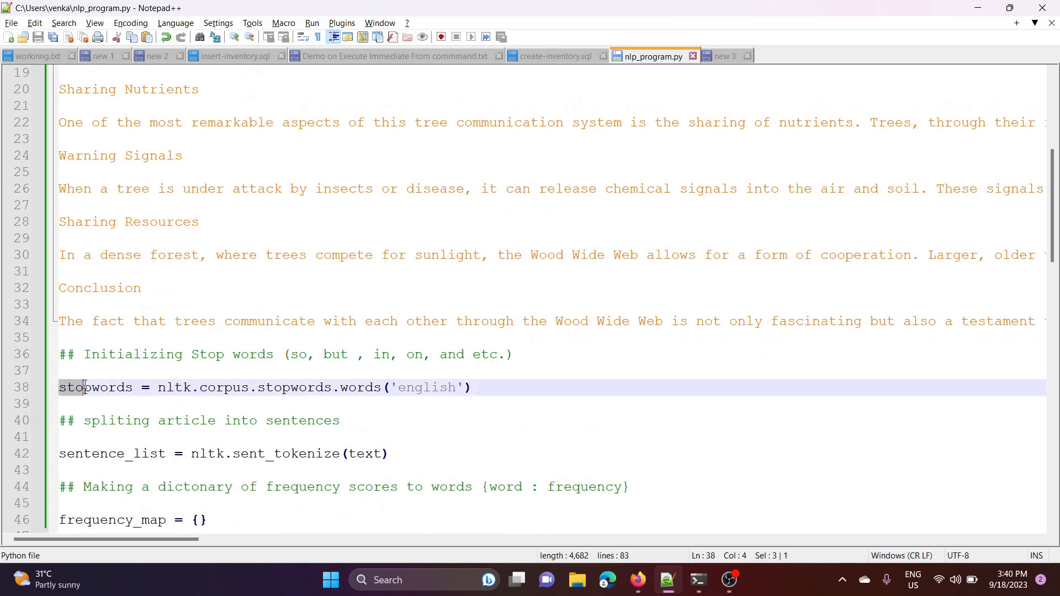
pyautogui.doubleClick(95, 388)
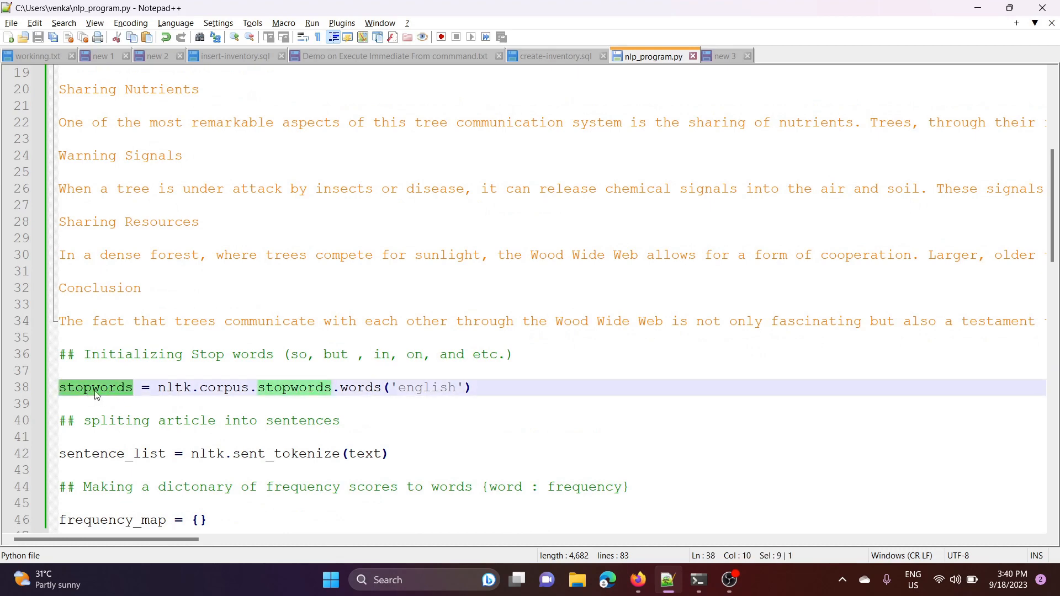
pyautogui.doubleClick(172, 388)
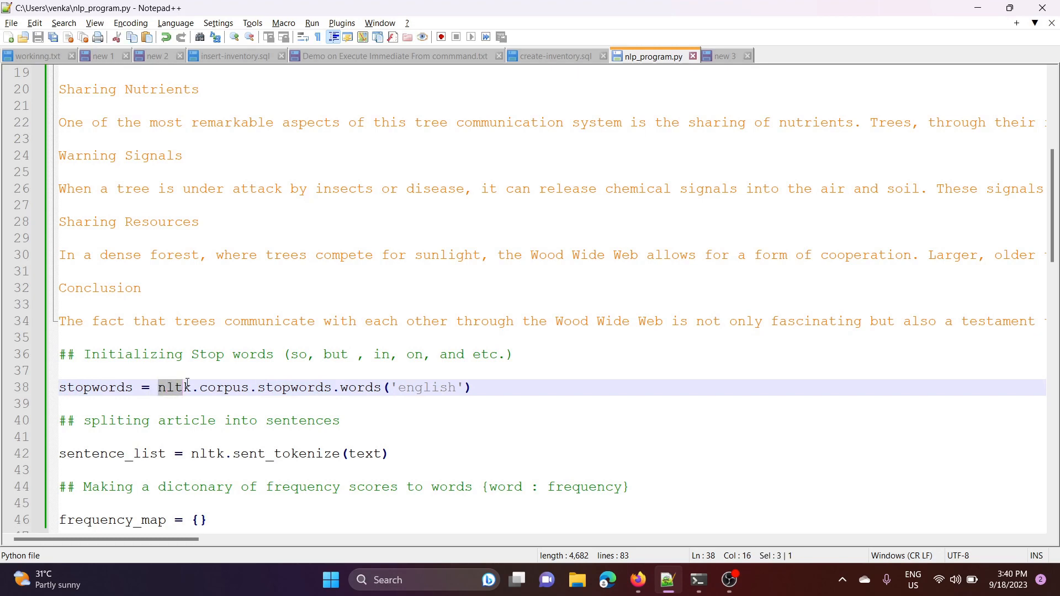
pyautogui.click(277, 388)
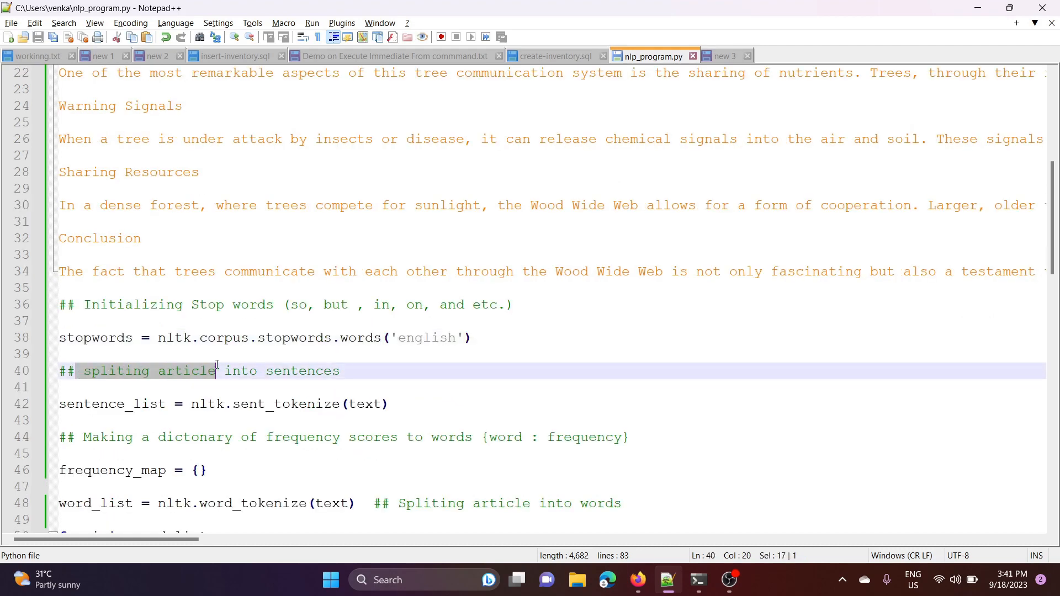
# - Explain the sent_tokenize call, the frequency dictionary comment and the word_list loop
pyautogui.moveTo(217, 371); pyautogui.dragTo(339, 371)
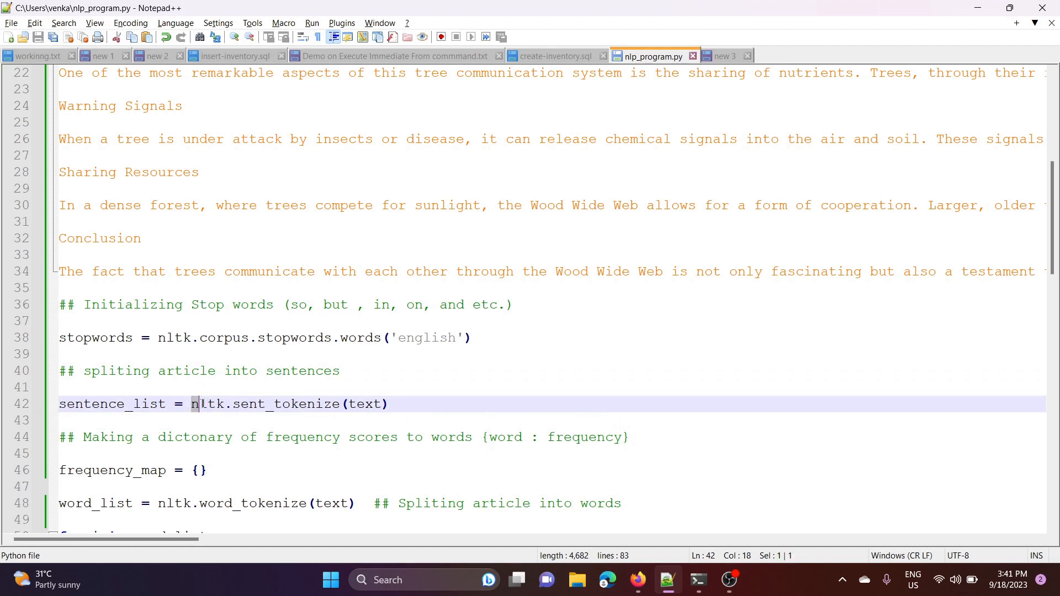
pyautogui.moveTo(191, 404); pyautogui.dragTo(387, 404)
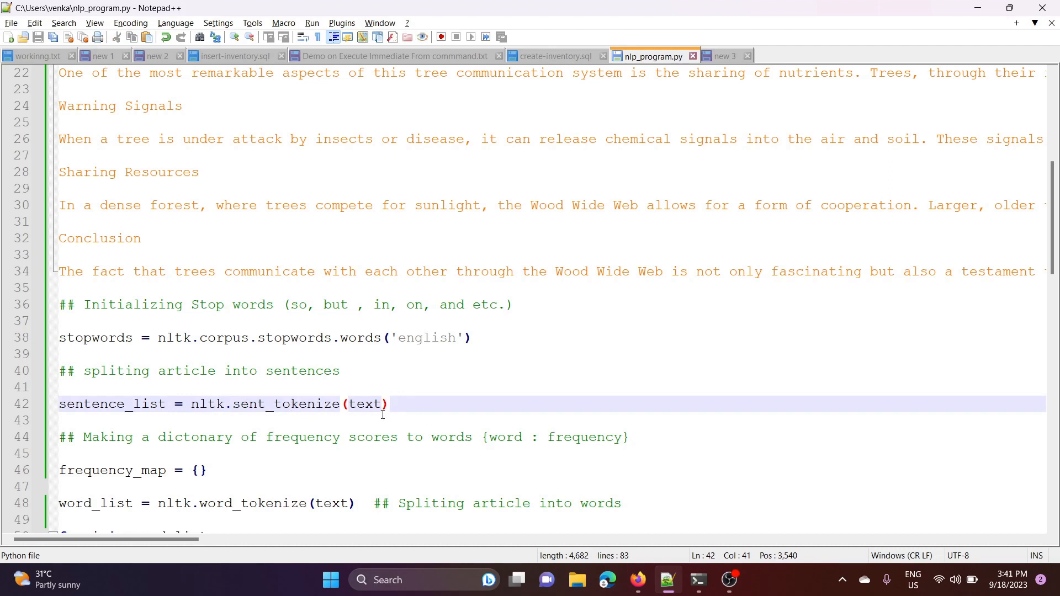
pyautogui.doubleClick(363, 404)
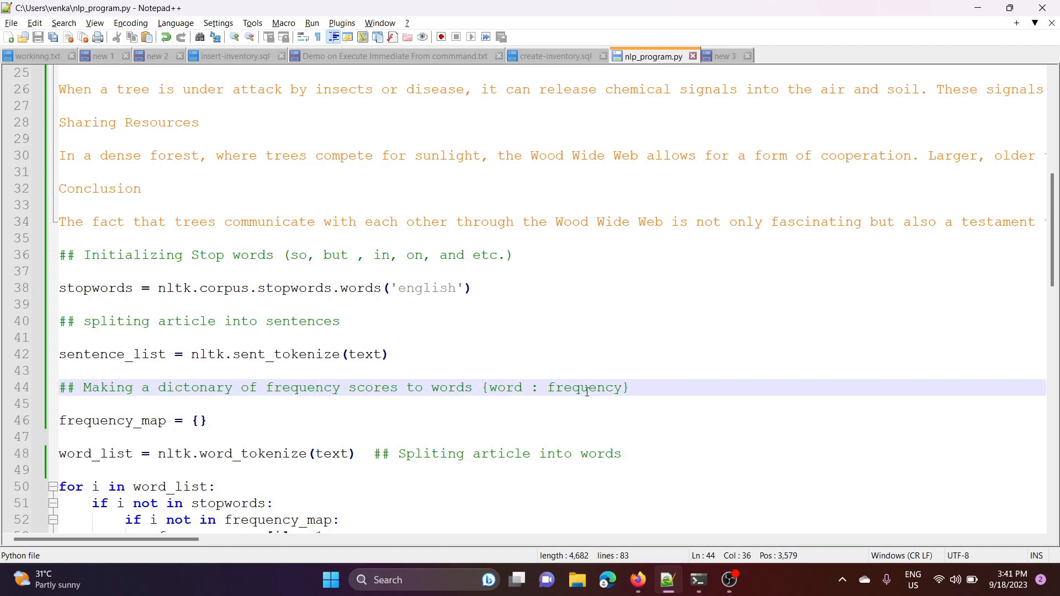
pyautogui.doubleClick(503, 388)
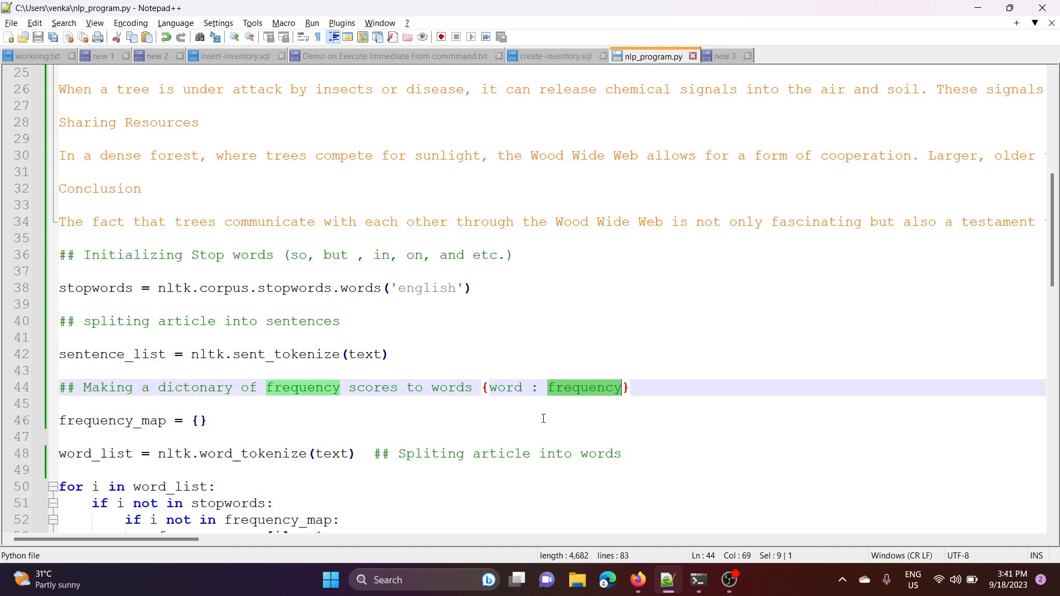
pyautogui.moveTo(55, 433)
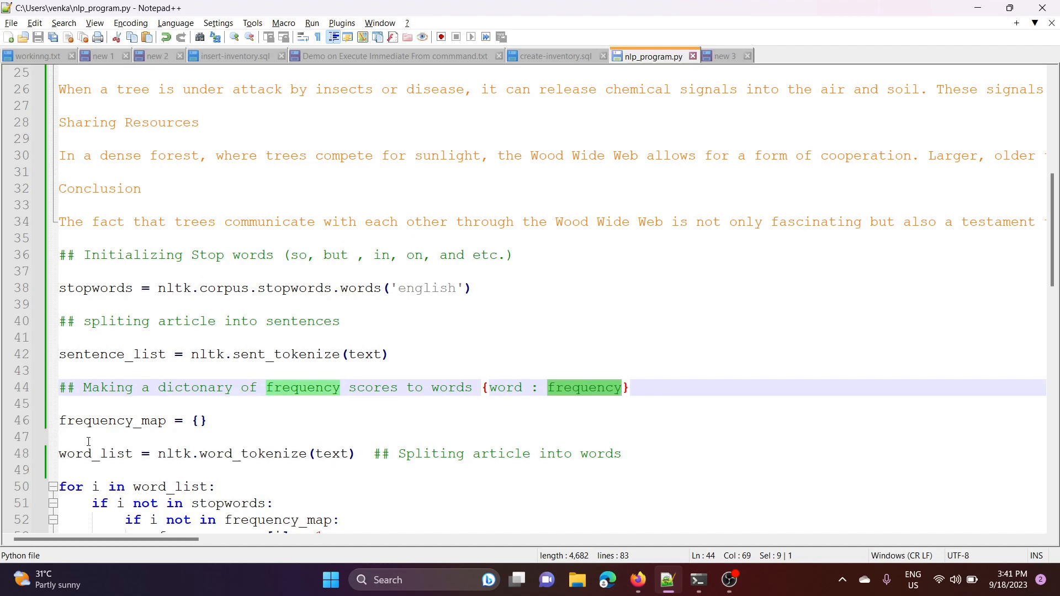
pyautogui.scroll(-3)
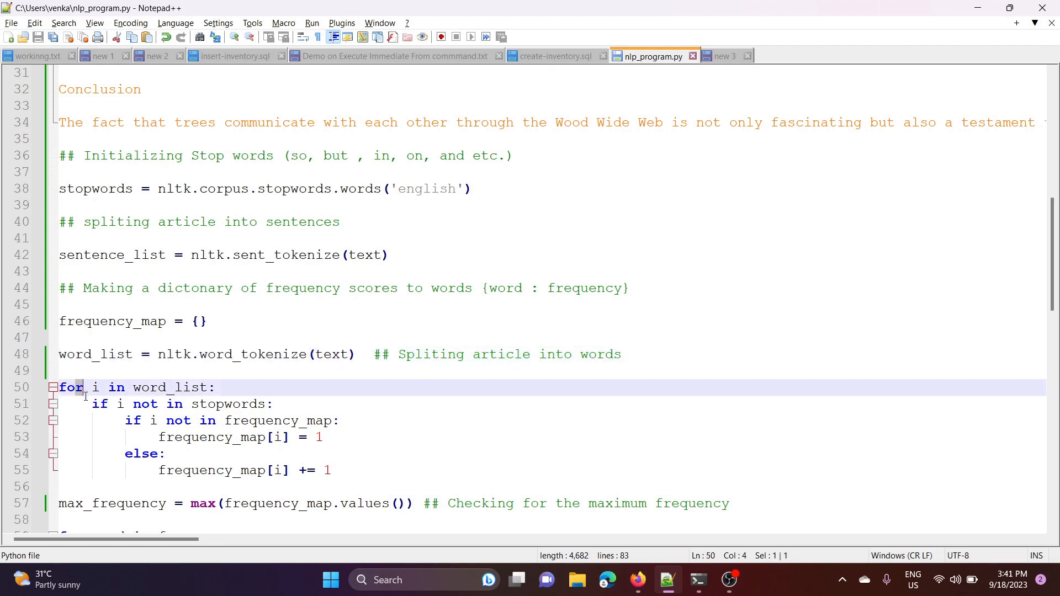
pyautogui.click(217, 387)
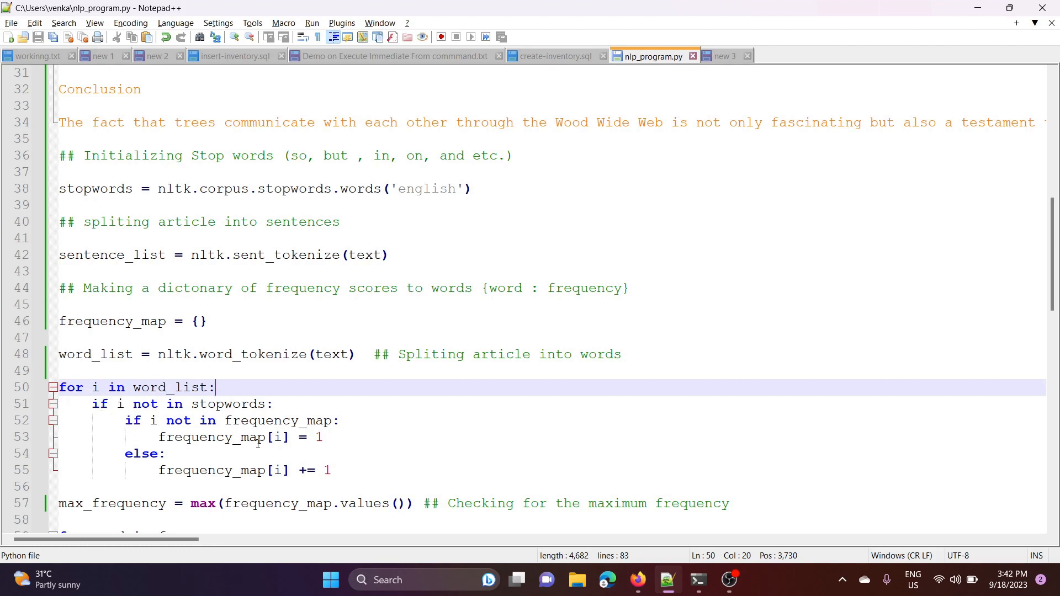
pyautogui.moveTo(309, 437)
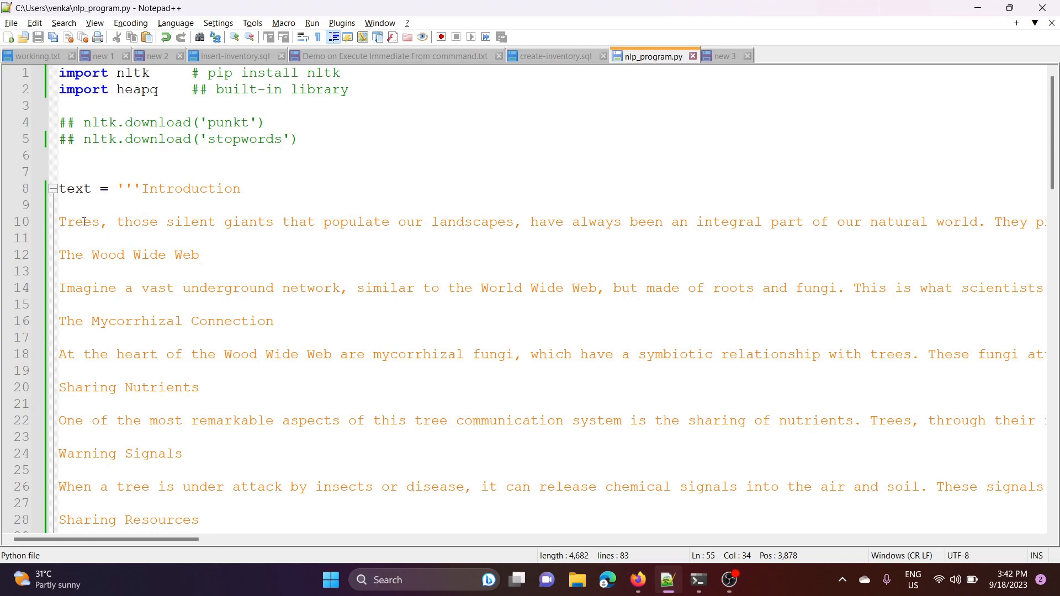
# - Illustrate with a sample word from the article, then move to the max_frequency line
pyautogui.doubleClick(136, 221)
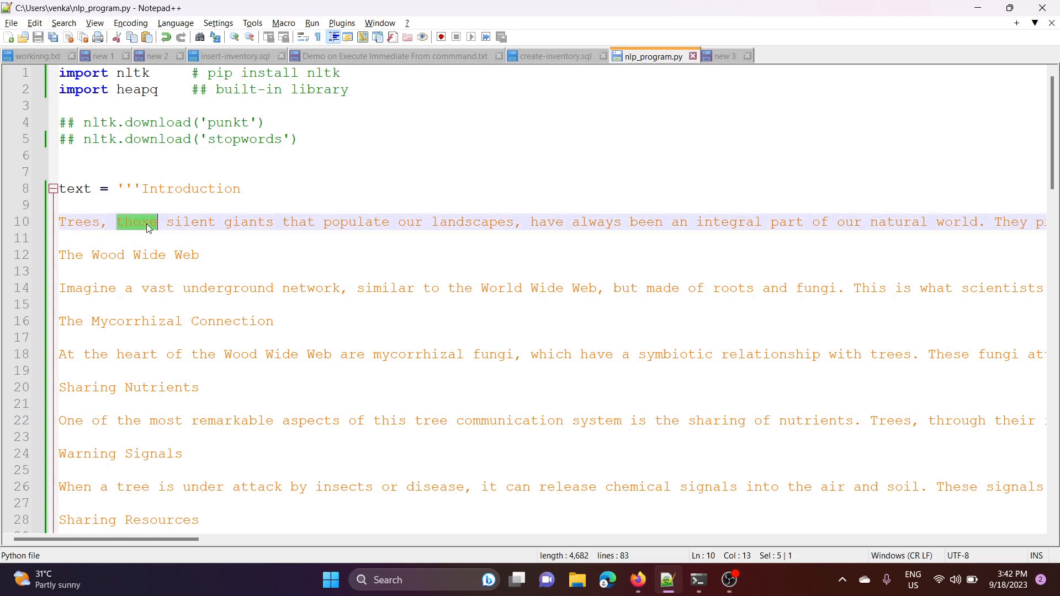
pyautogui.click(427, 222)
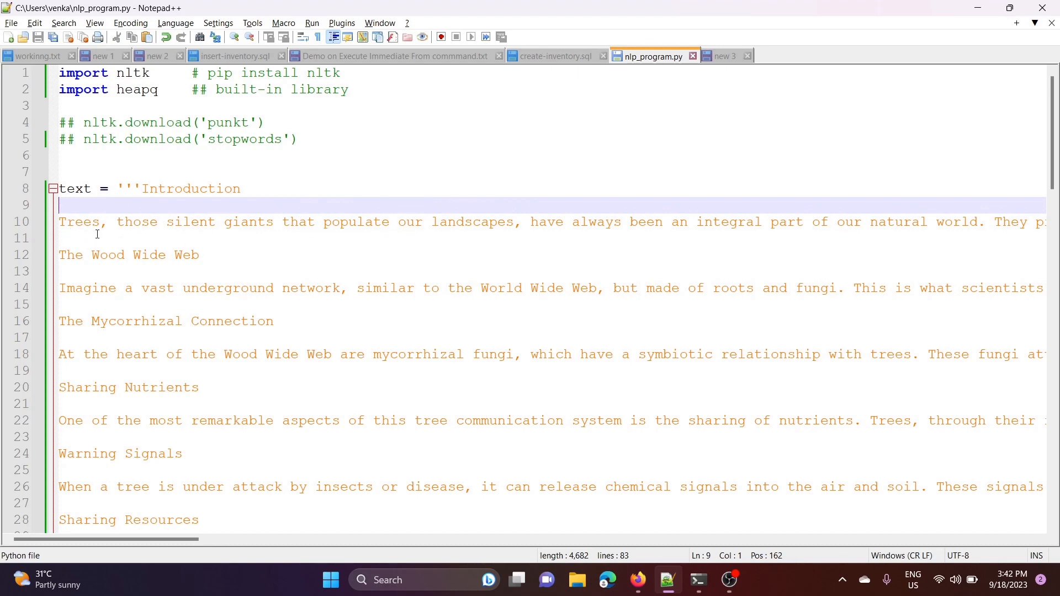
pyautogui.scroll(-3)
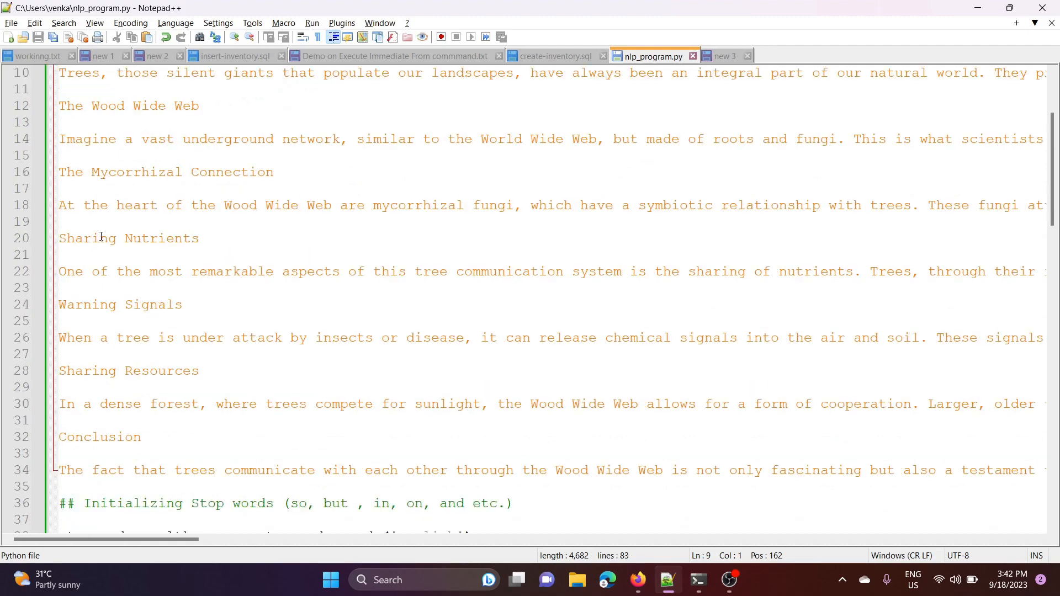
pyautogui.scroll(-3)
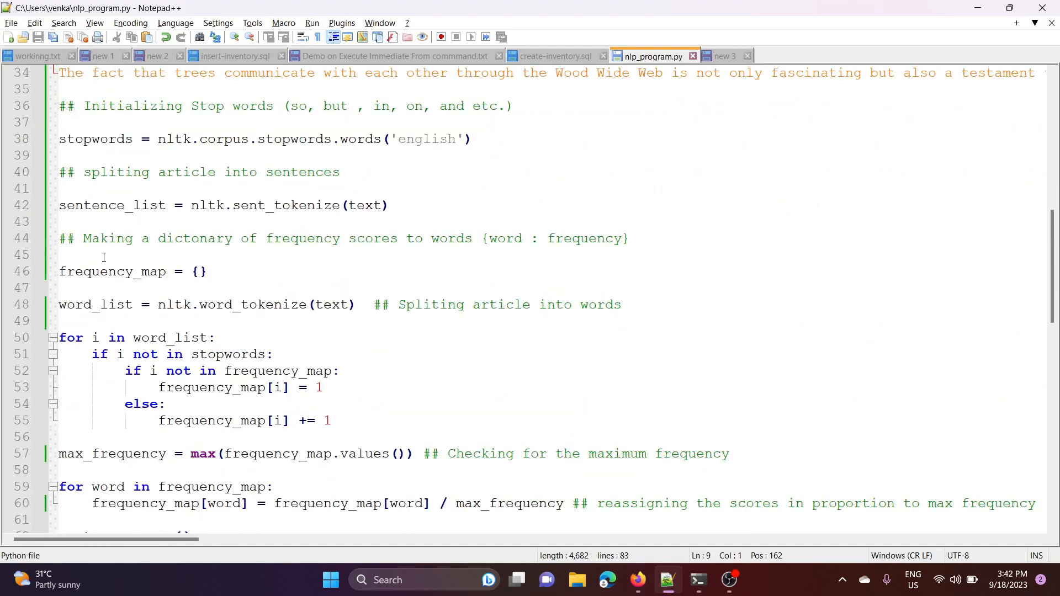
pyautogui.scroll(-3)
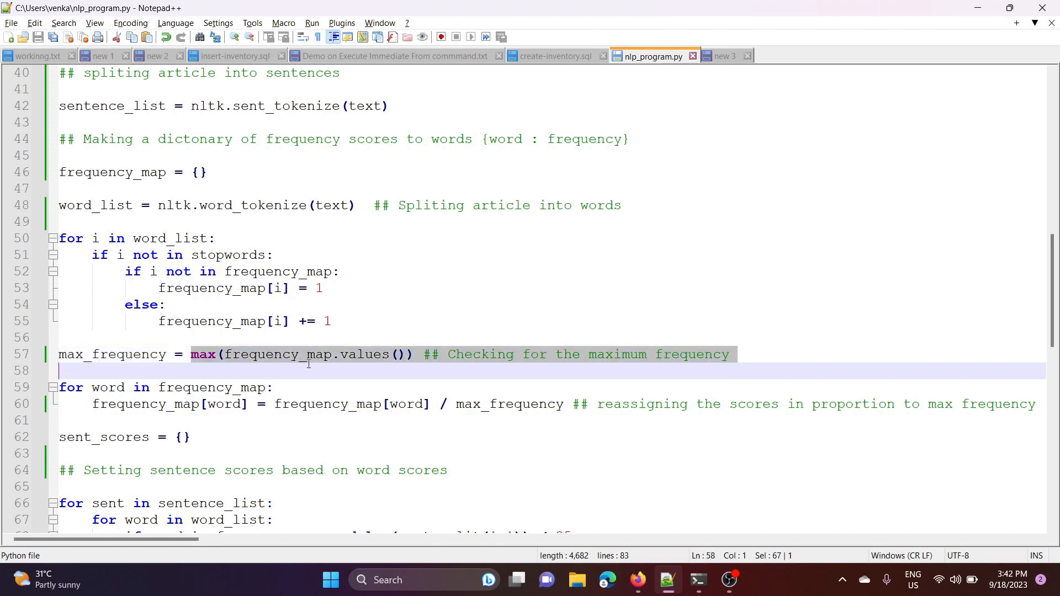
pyautogui.click(414, 354)
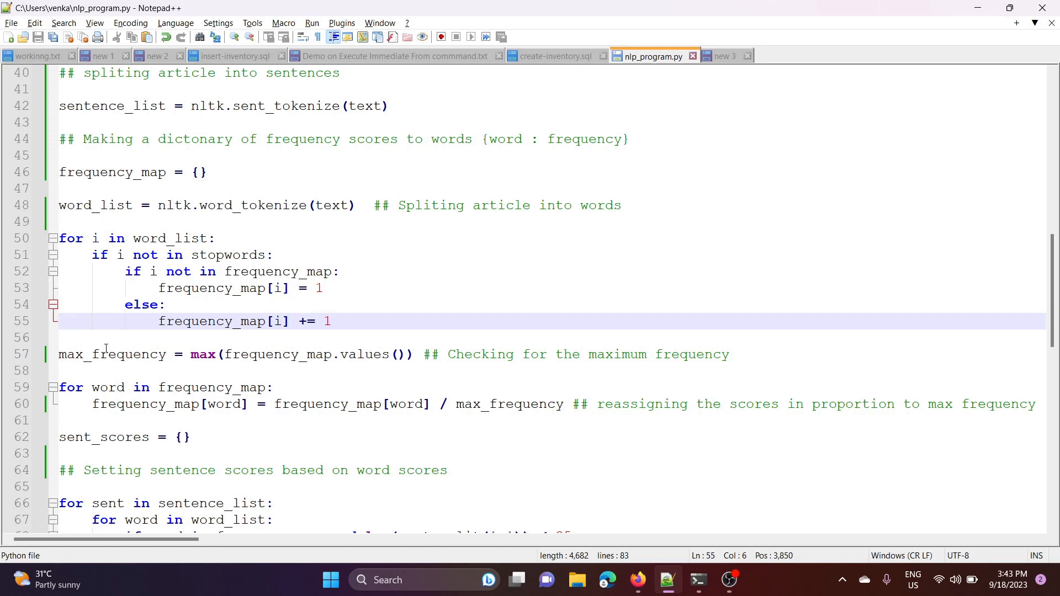
pyautogui.scroll(-3)
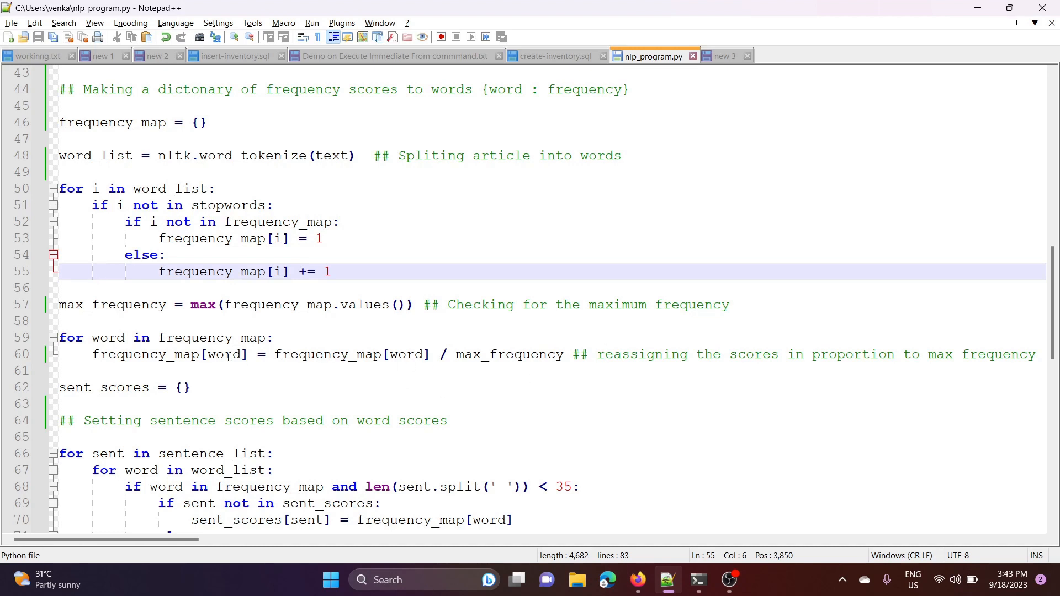
pyautogui.moveTo(186, 363)
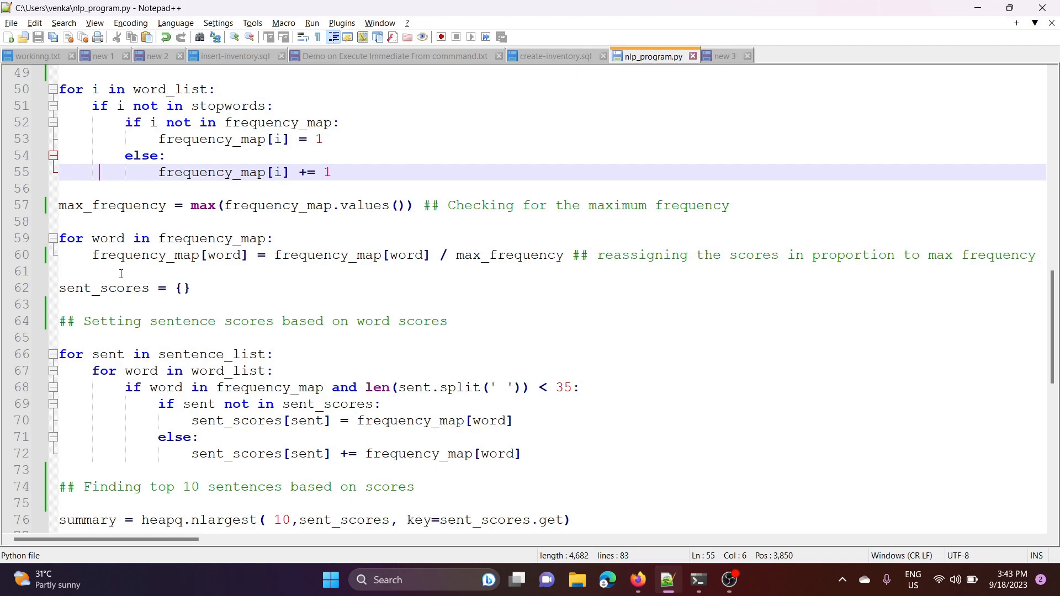
# - Walk through the sent_scores loop, its inner word_list loop and the frequency_map condition
pyautogui.doubleClick(116, 288)
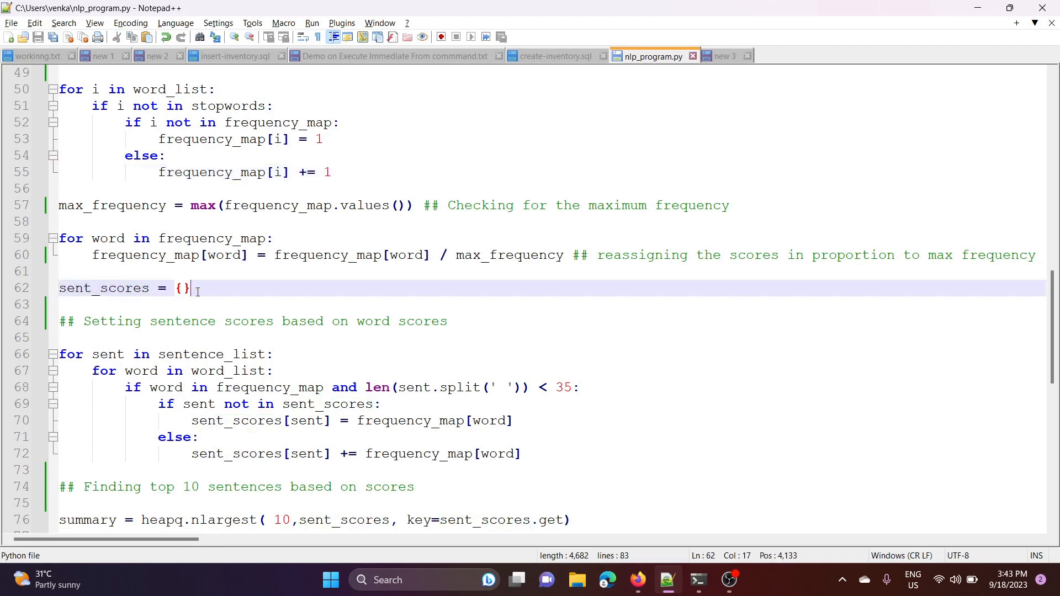
pyautogui.scroll(-3)
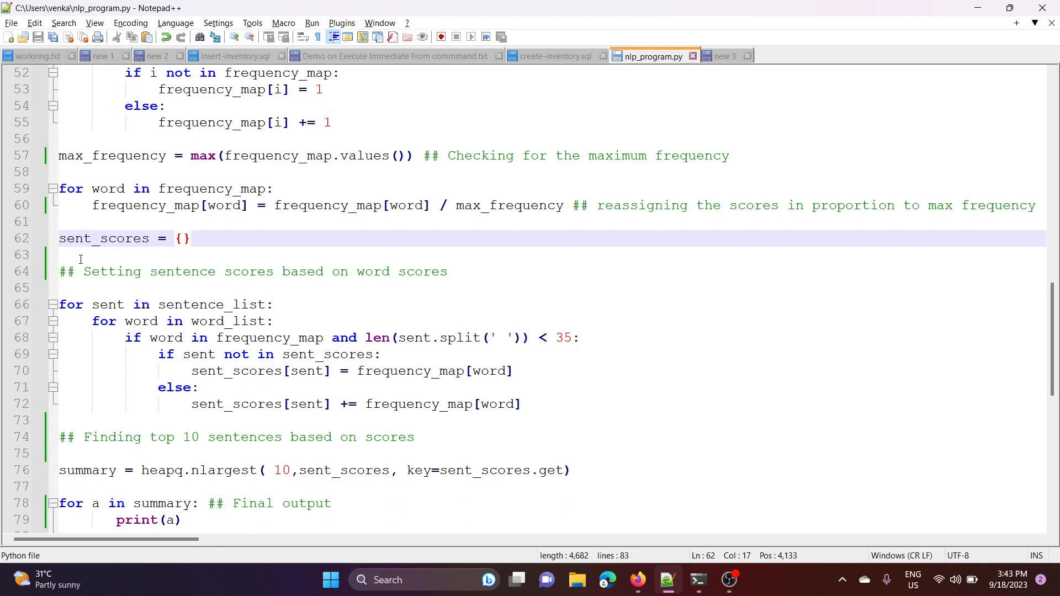
pyautogui.moveTo(60, 304); pyautogui.dragTo(198, 387)
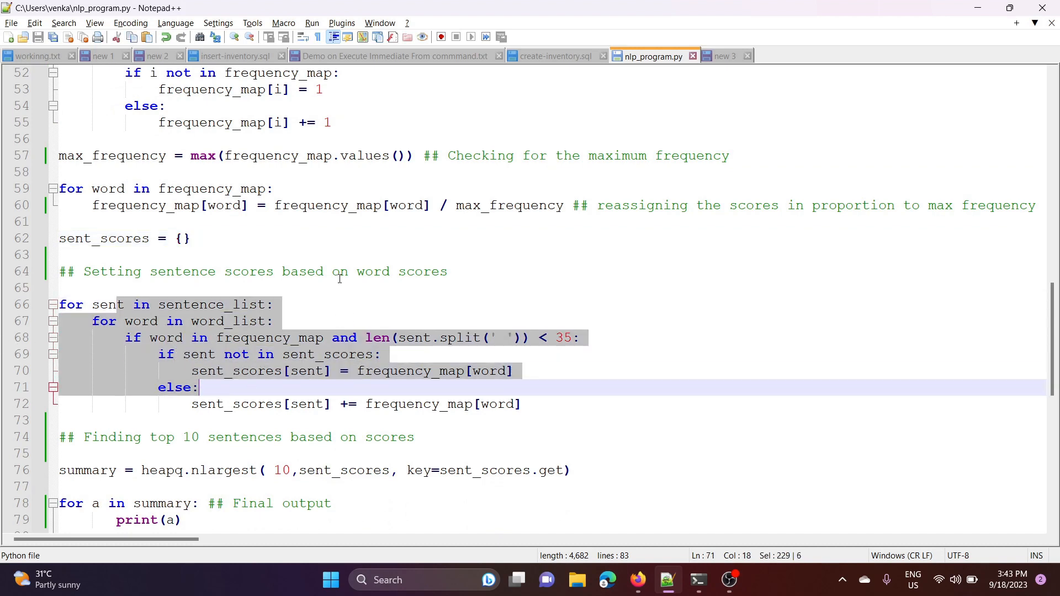
pyautogui.click(61, 287)
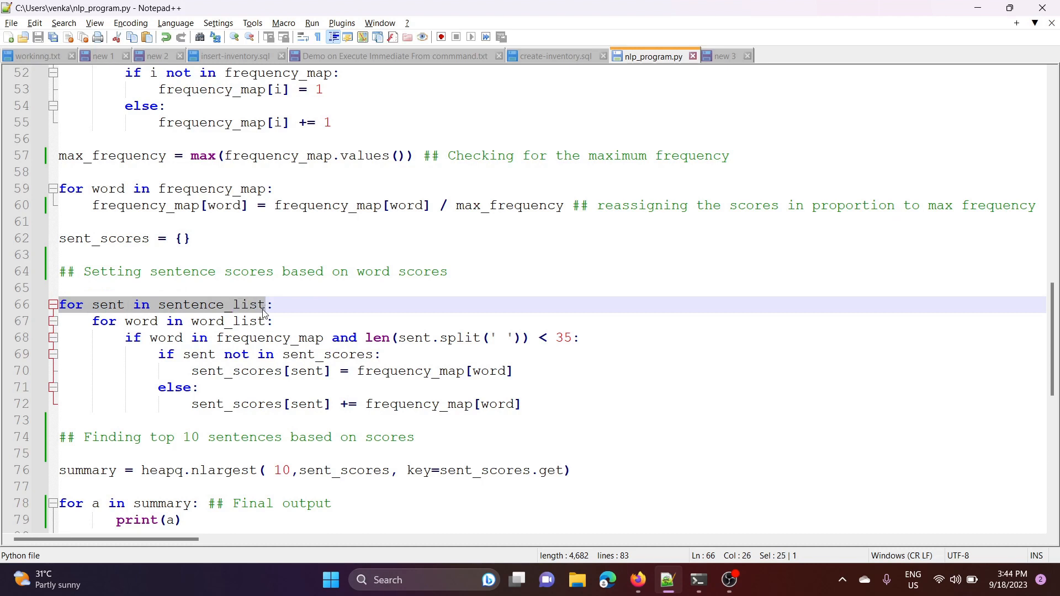
pyautogui.moveTo(86, 334)
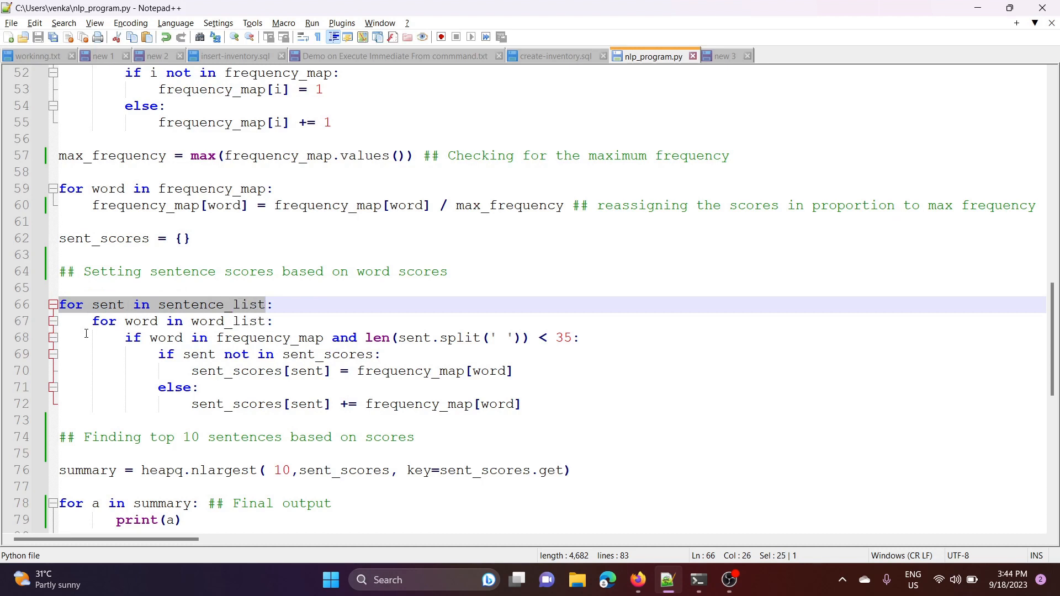
pyautogui.click(255, 322)
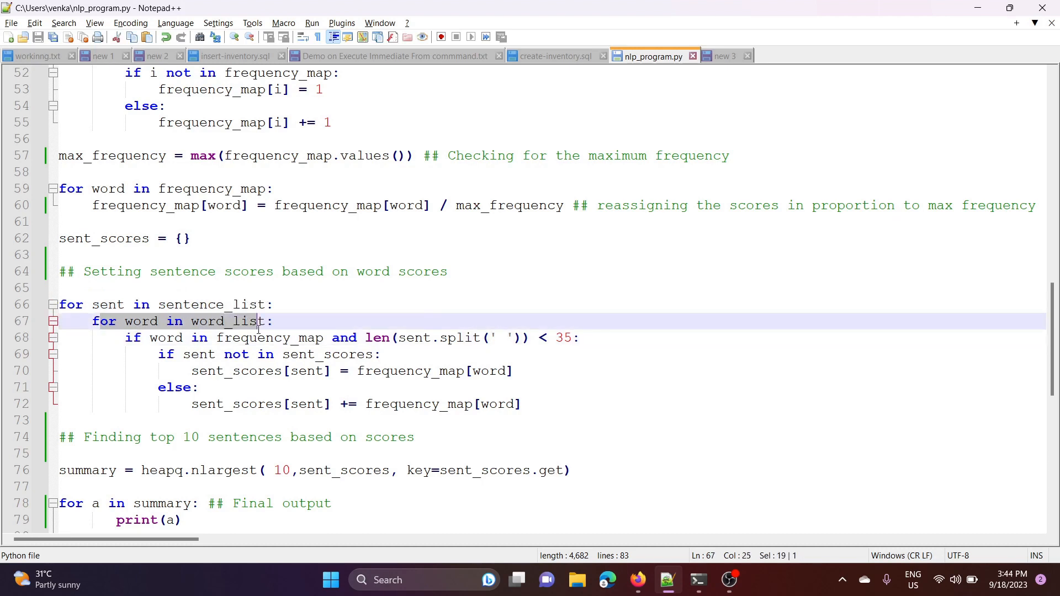
pyautogui.click(203, 338)
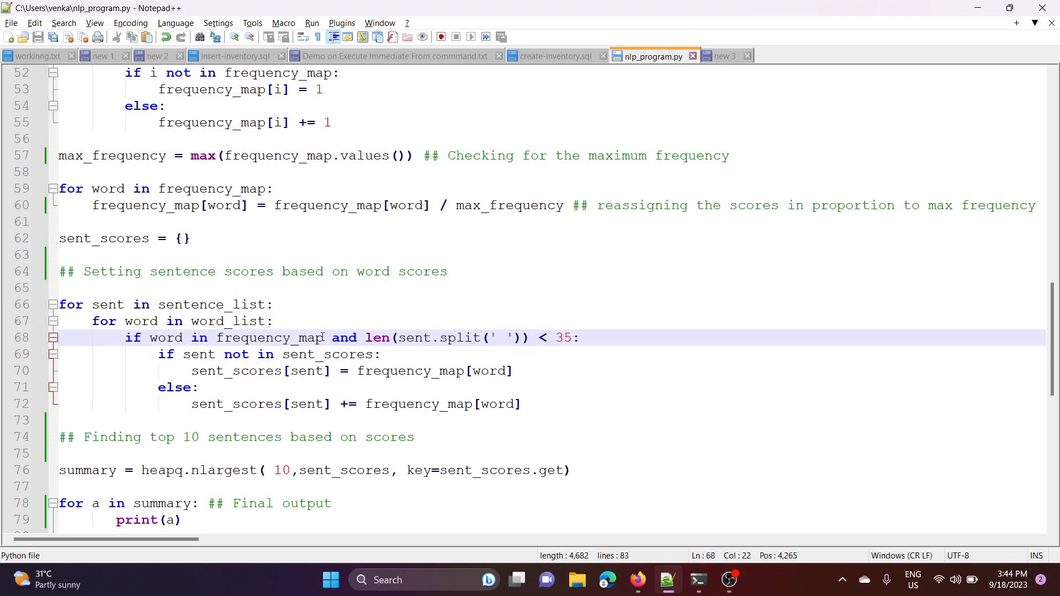
pyautogui.moveTo(468, 336)
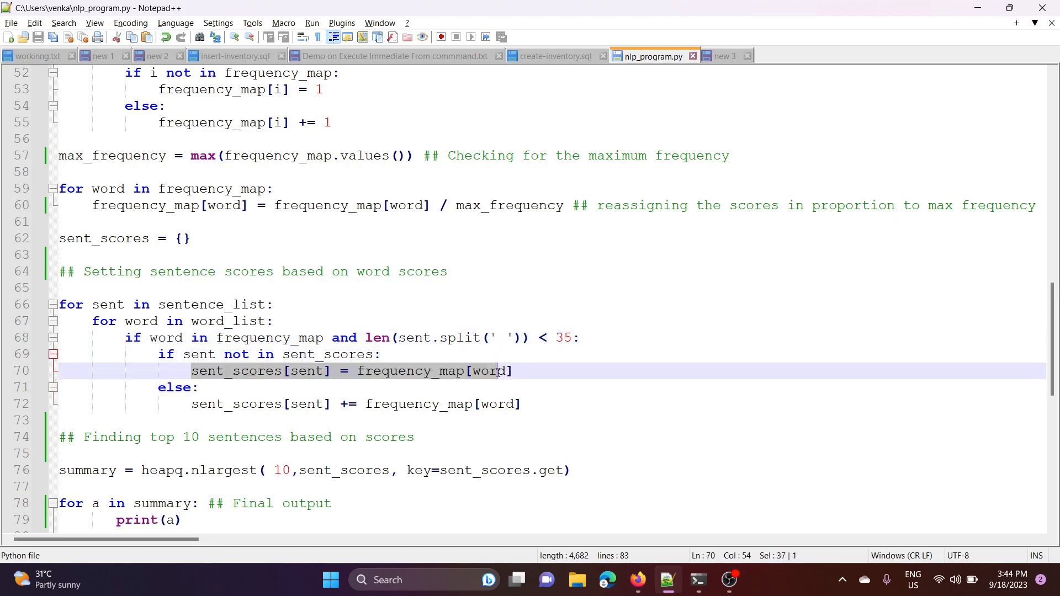
pyautogui.click(365, 355)
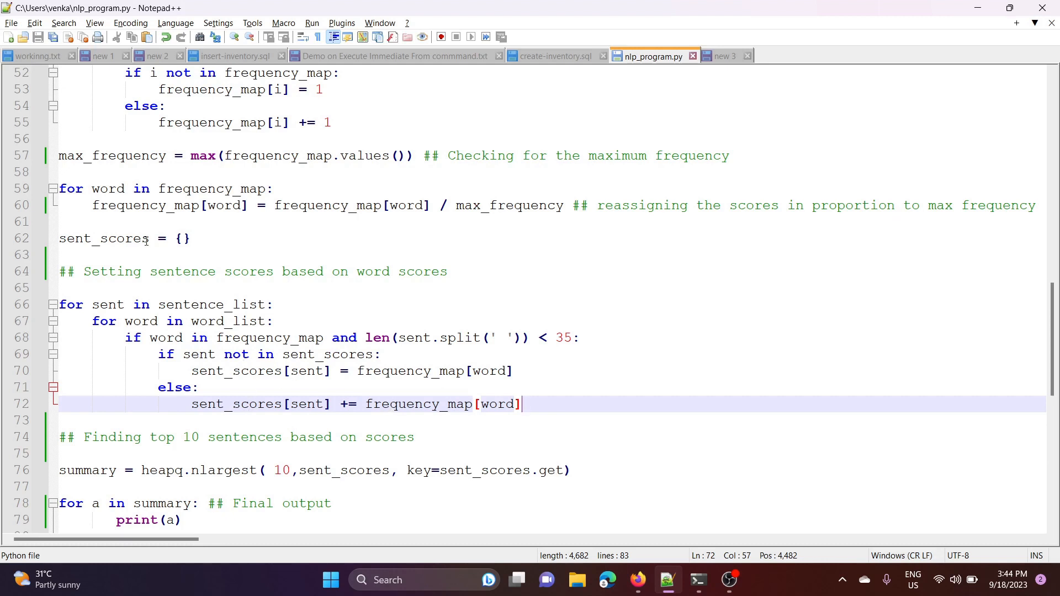
pyautogui.moveTo(391, 342)
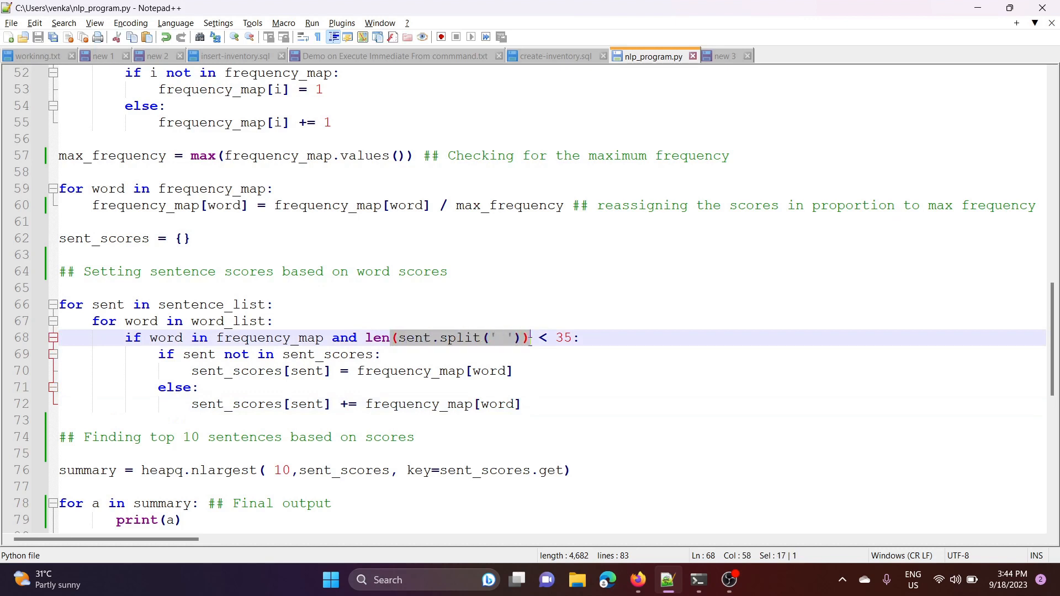
pyautogui.click(272, 305)
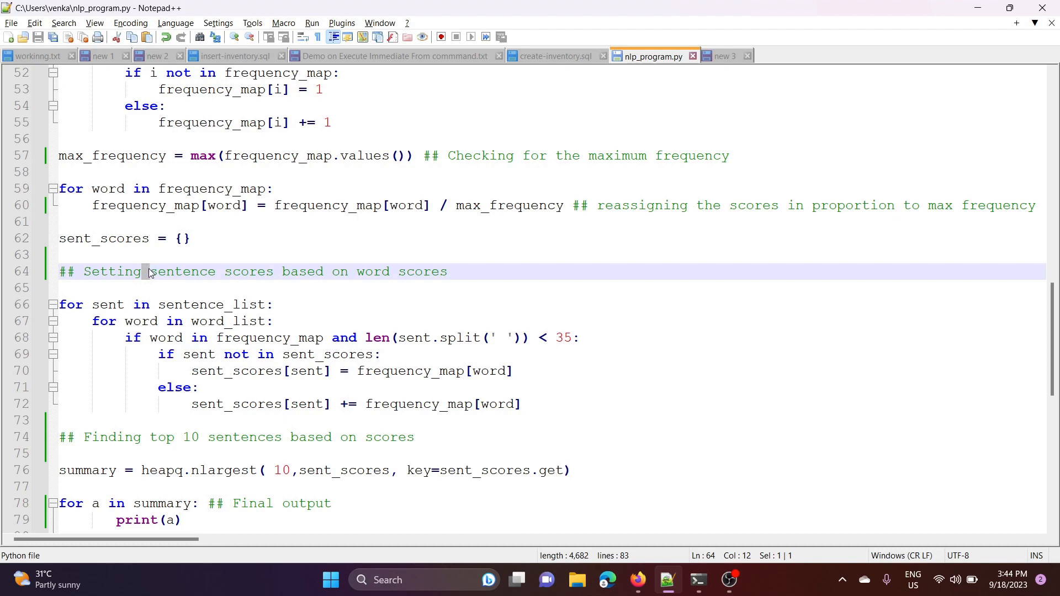
# - Explain the top-10 summary line: nlargest over sent_scores with key sent_scores.get
pyautogui.click(216, 271)
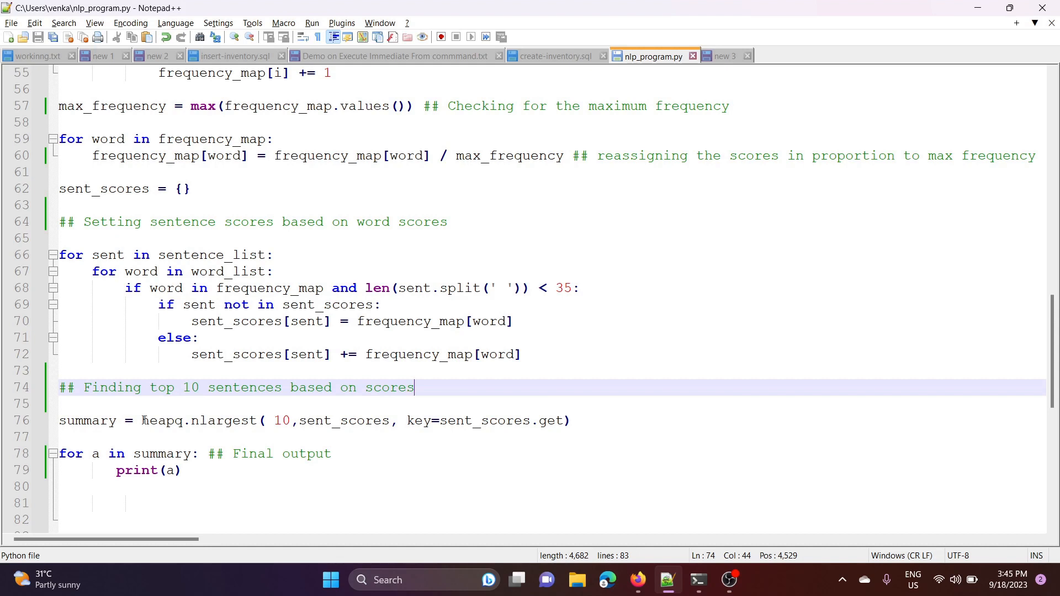
pyautogui.doubleClick(161, 421)
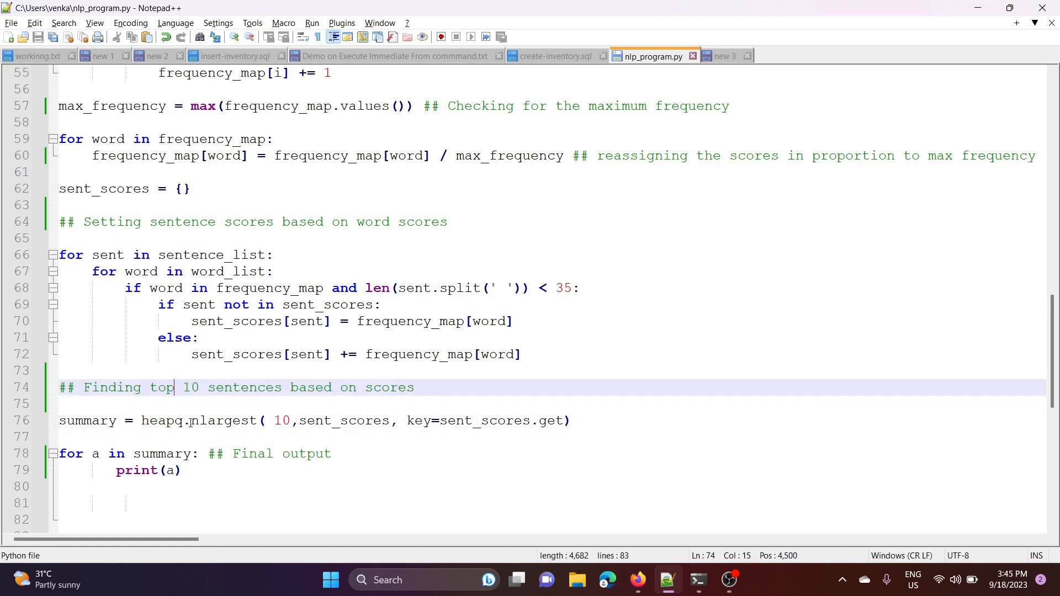
pyautogui.doubleClick(223, 420)
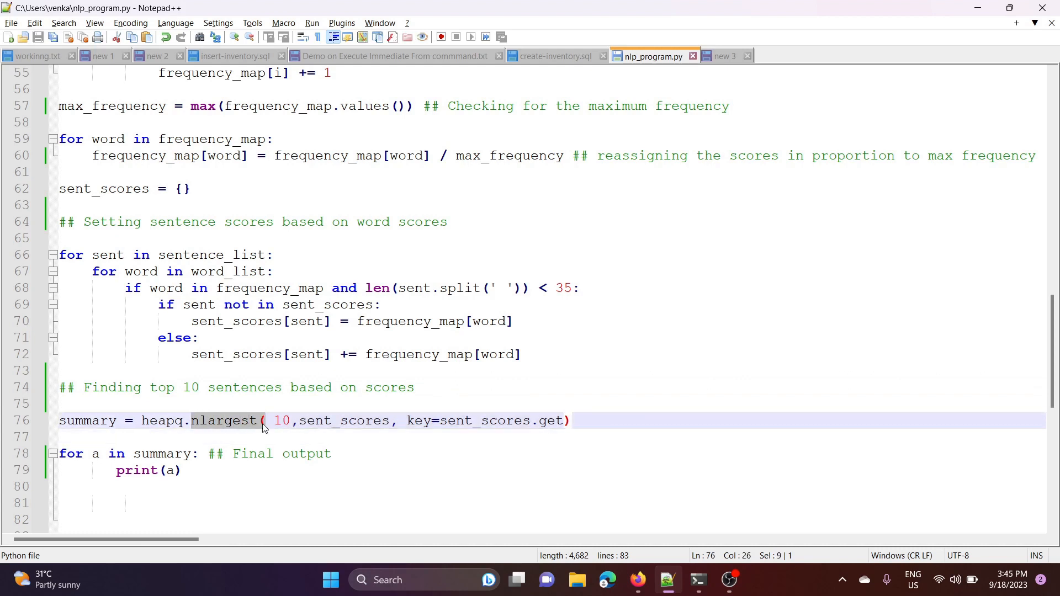
pyautogui.click(252, 402)
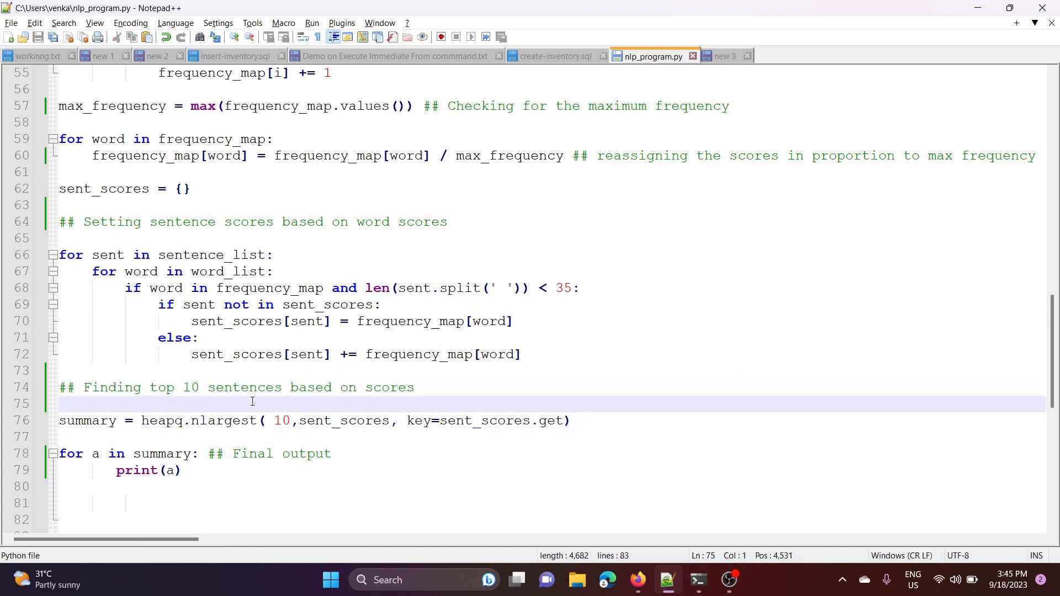
pyautogui.doubleClick(335, 420)
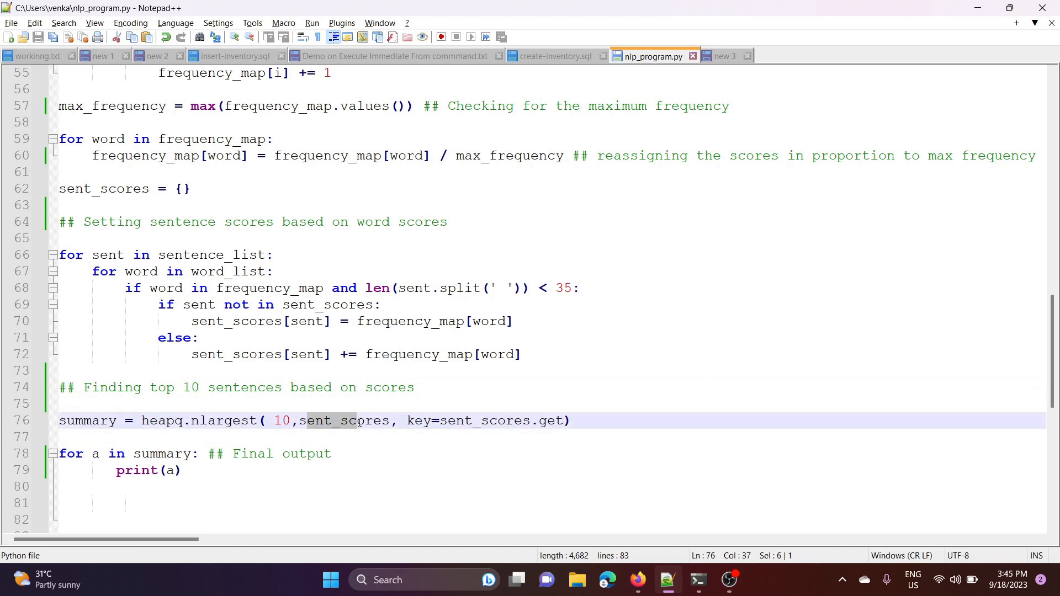
pyautogui.click(294, 404)
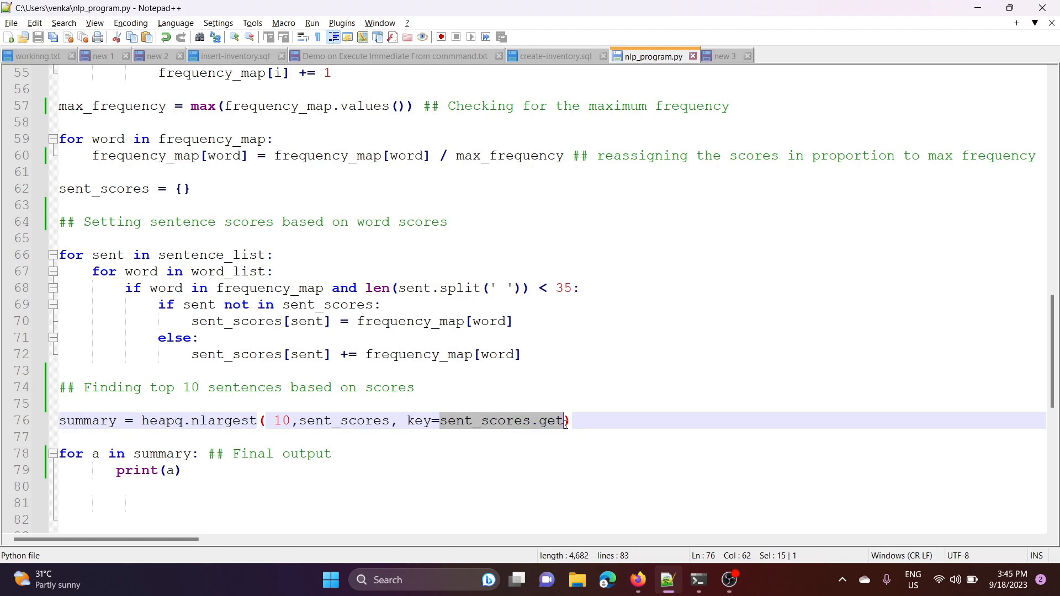
pyautogui.click(450, 421)
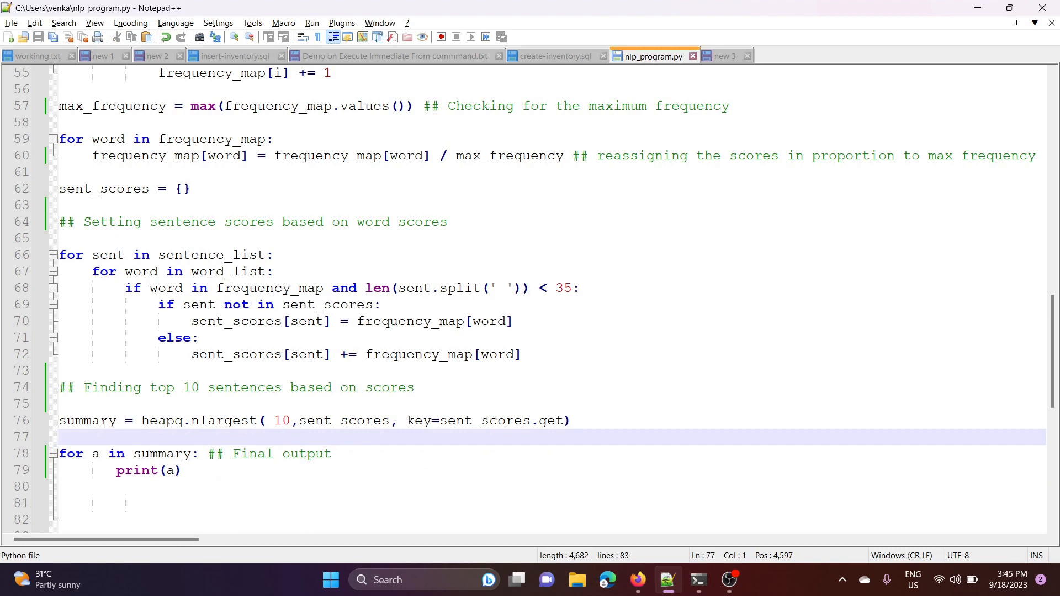
# - Copy the printed summary sentences from PowerShell into the article document below its conclusion
pyautogui.click(698, 580)
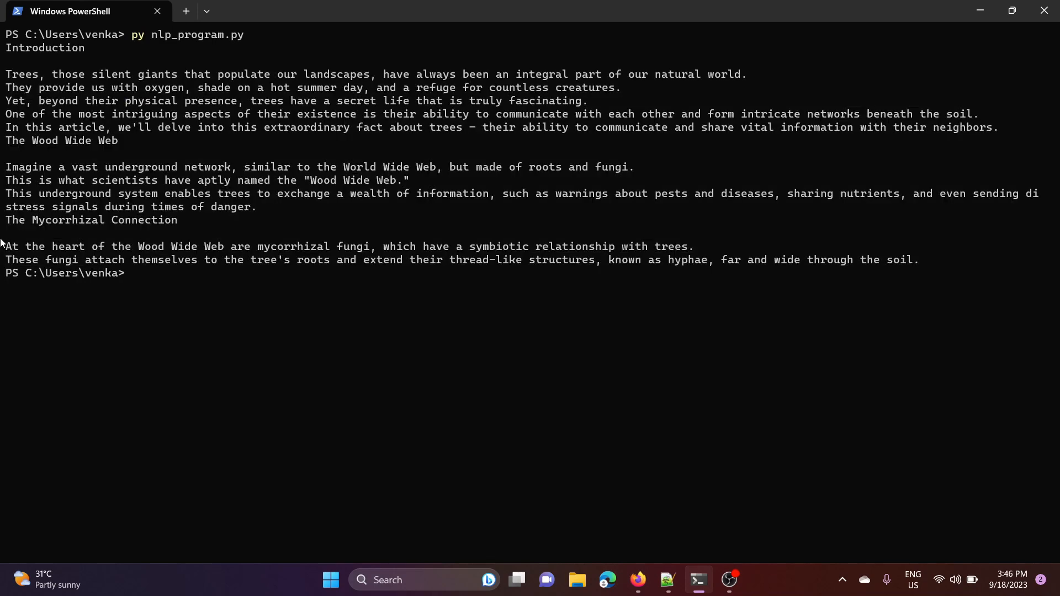
pyautogui.moveTo(62, 88)
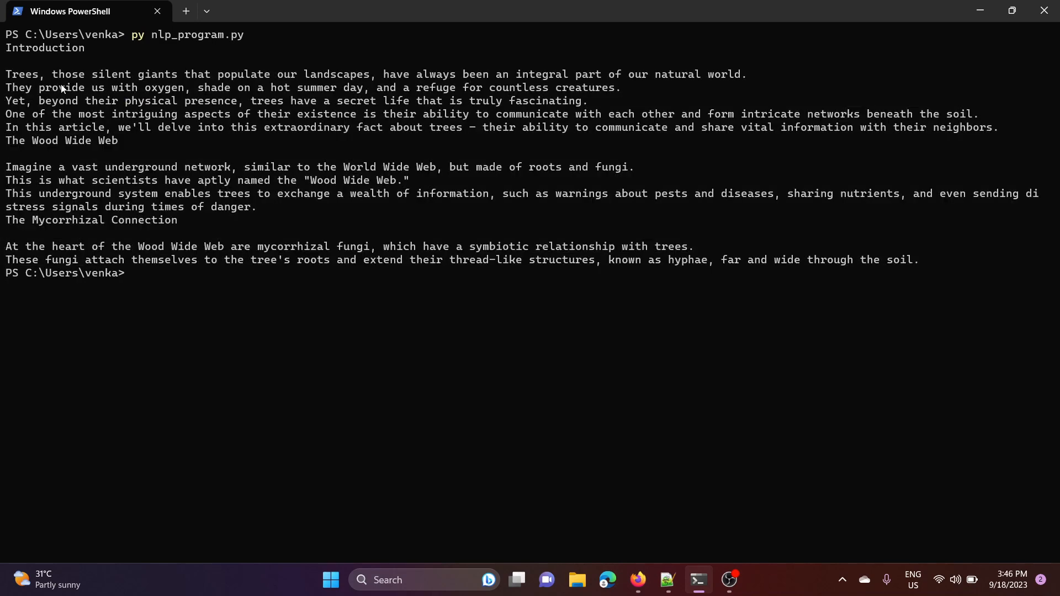
pyautogui.moveTo(6, 73); pyautogui.dragTo(163, 247)
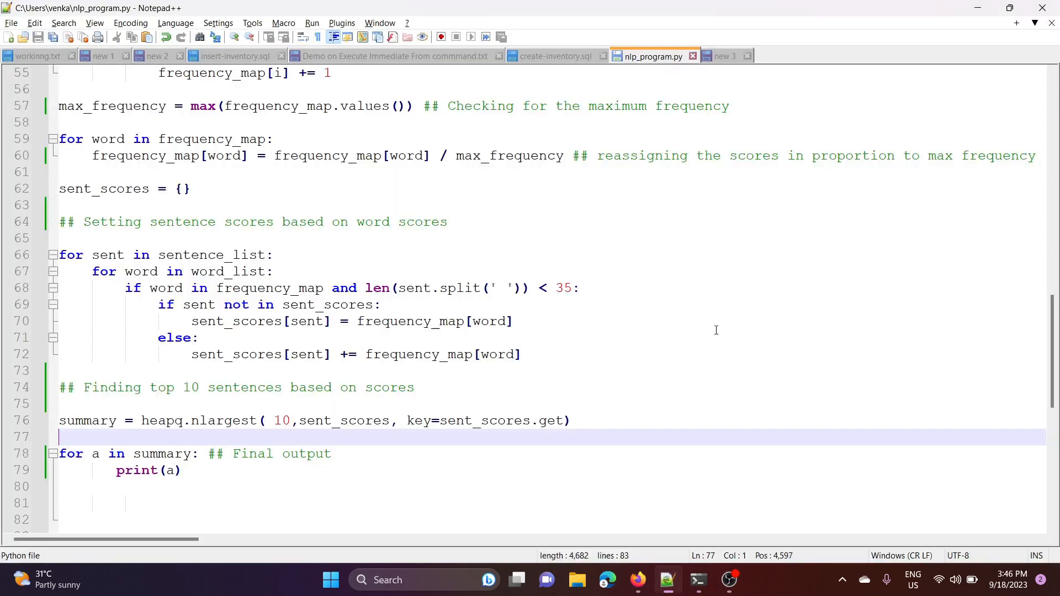
pyautogui.click(724, 56)
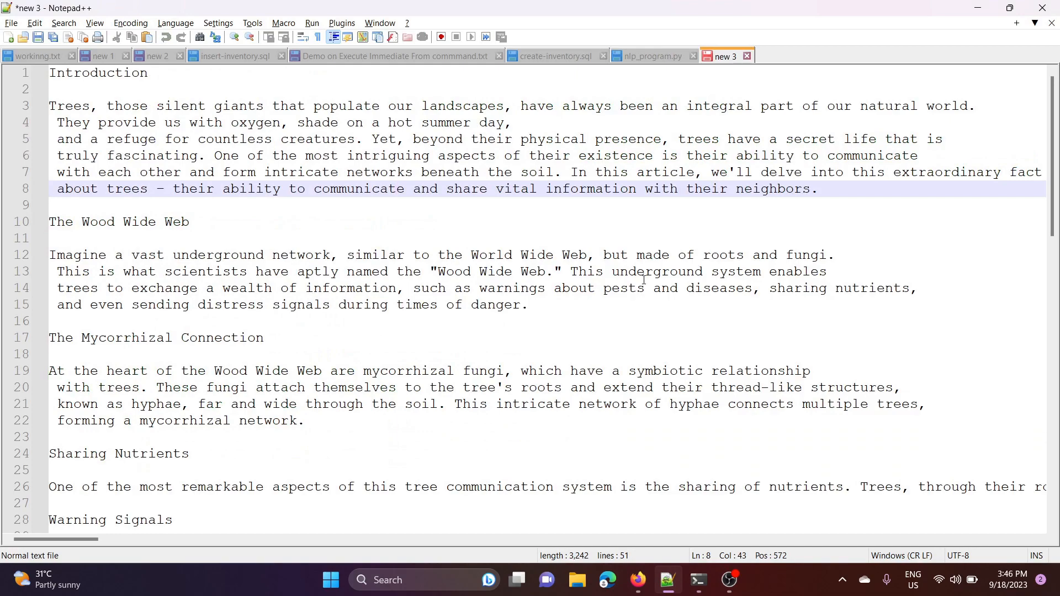
pyautogui.scroll(-3)
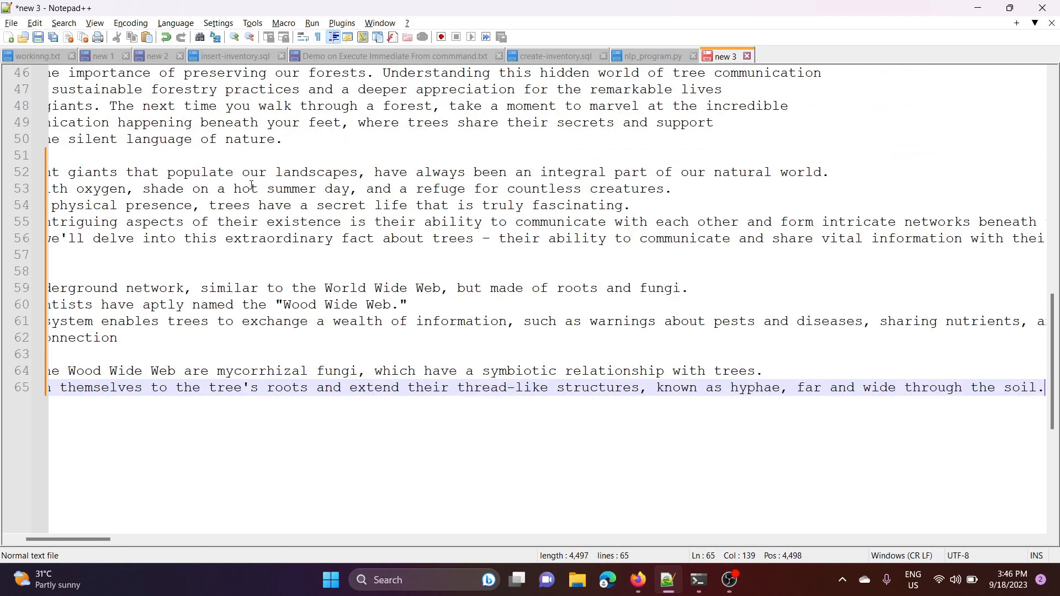
pyautogui.hscroll(-3)
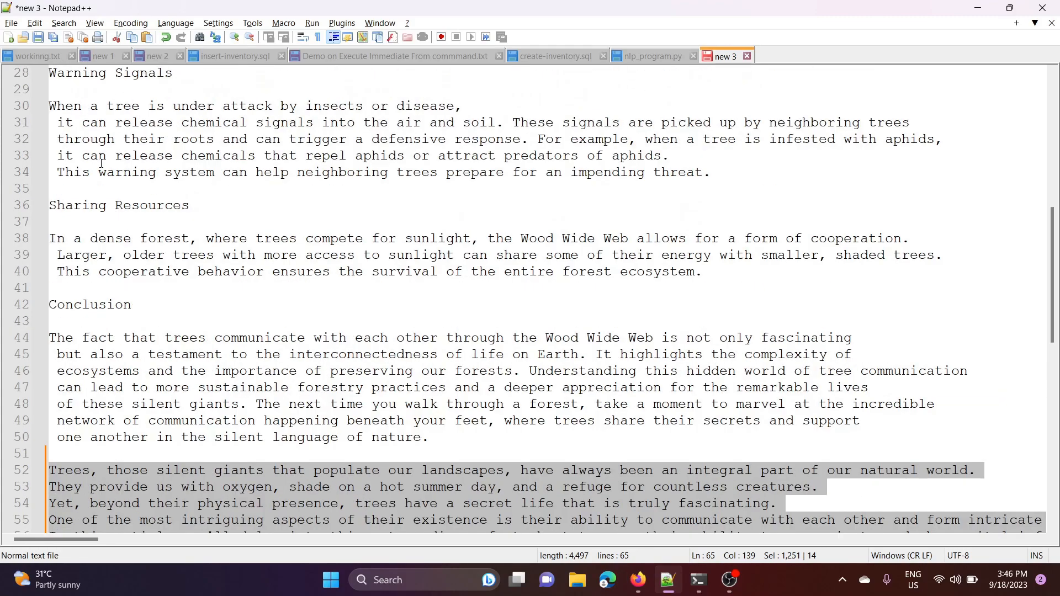
pyautogui.moveTo(194, 220)
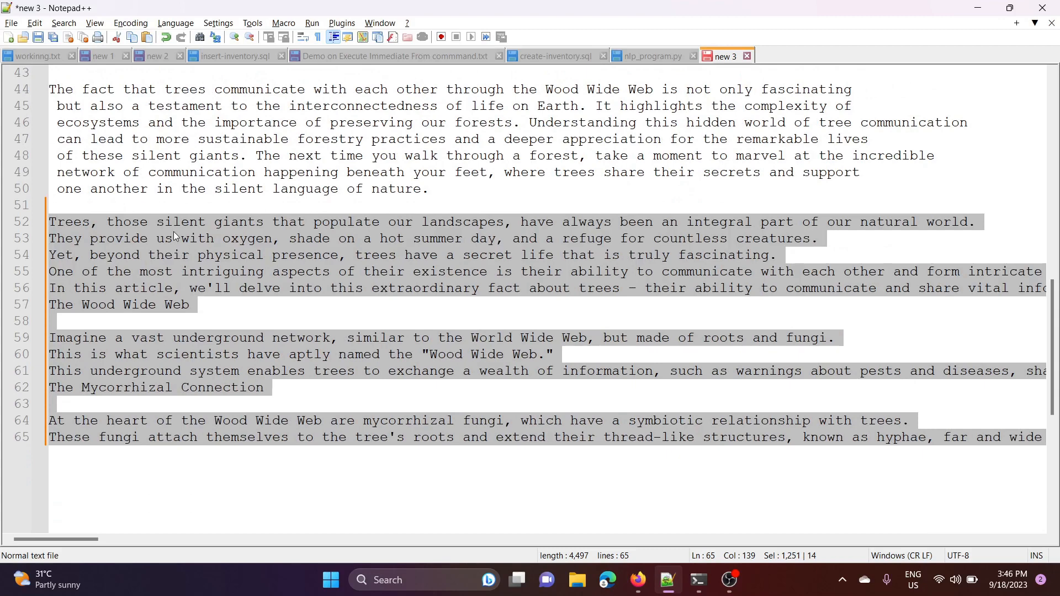
pyautogui.click(179, 256)
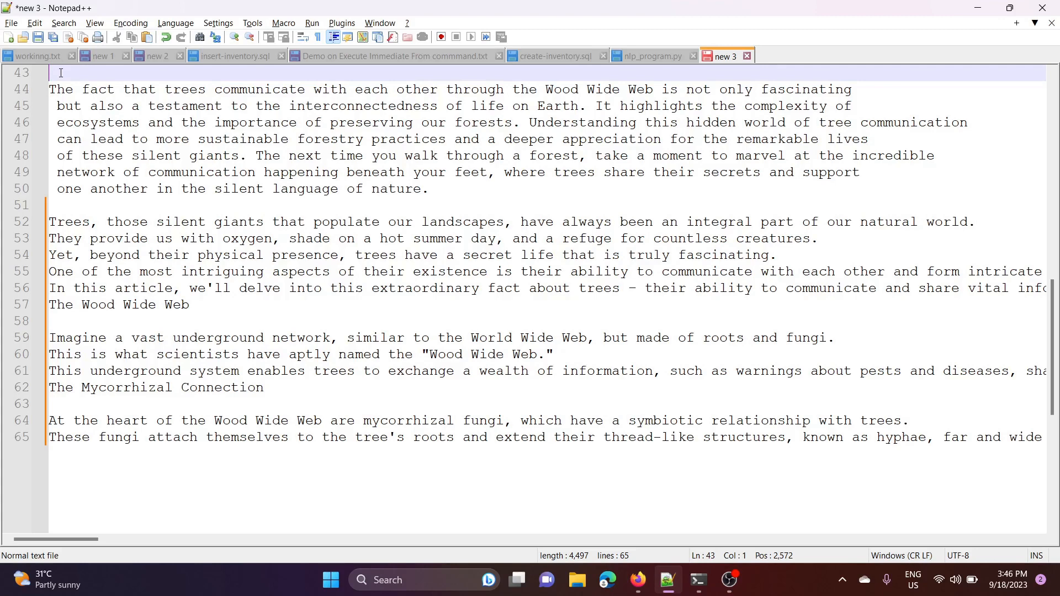
pyautogui.moveTo(34, 55)
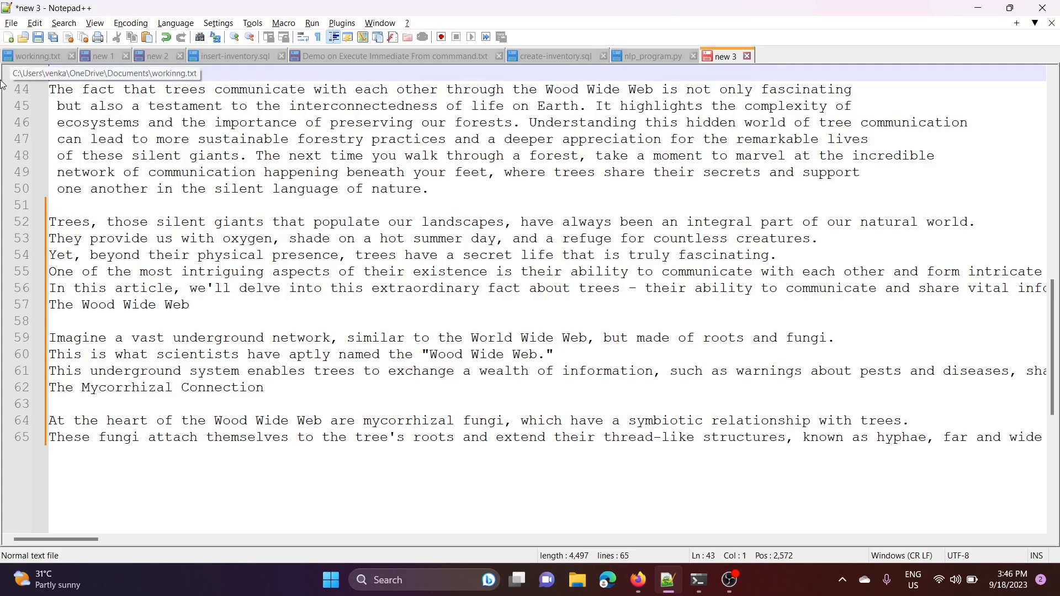